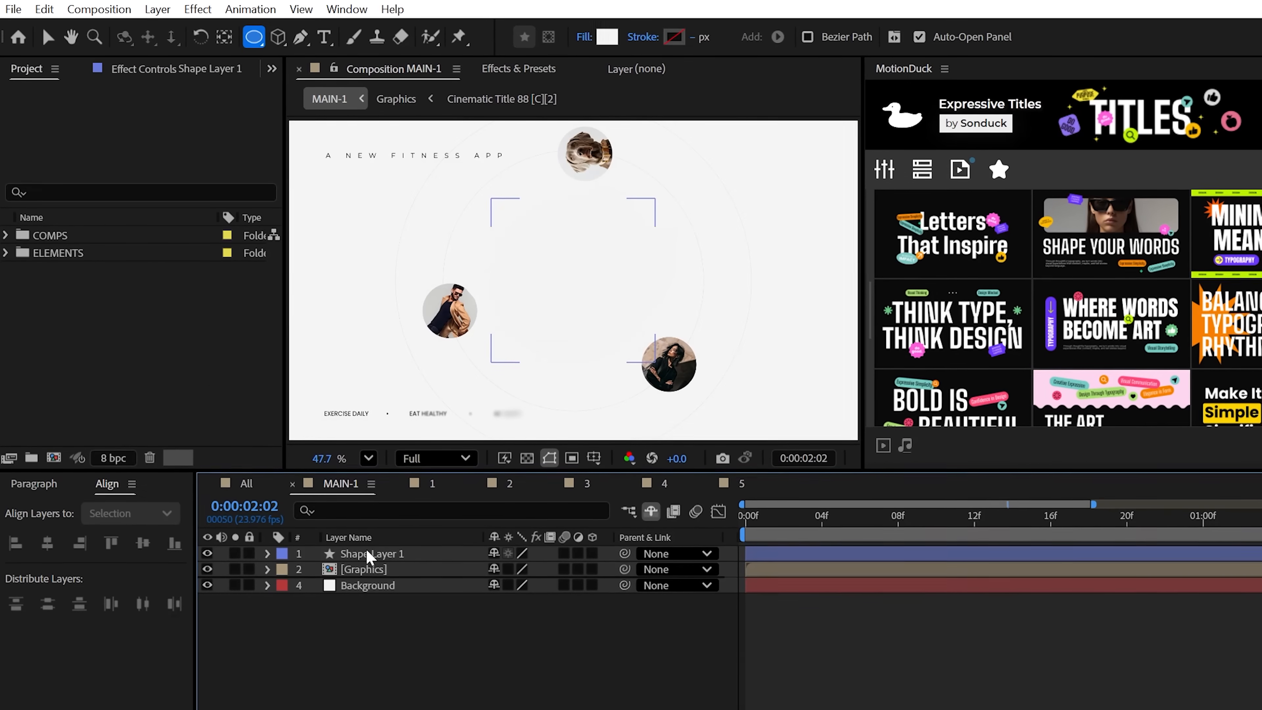
Apply a Gradient Overlay layer style to Shape Layer 1's circle
{"action": "right_click", "coordinate": [370, 552]}
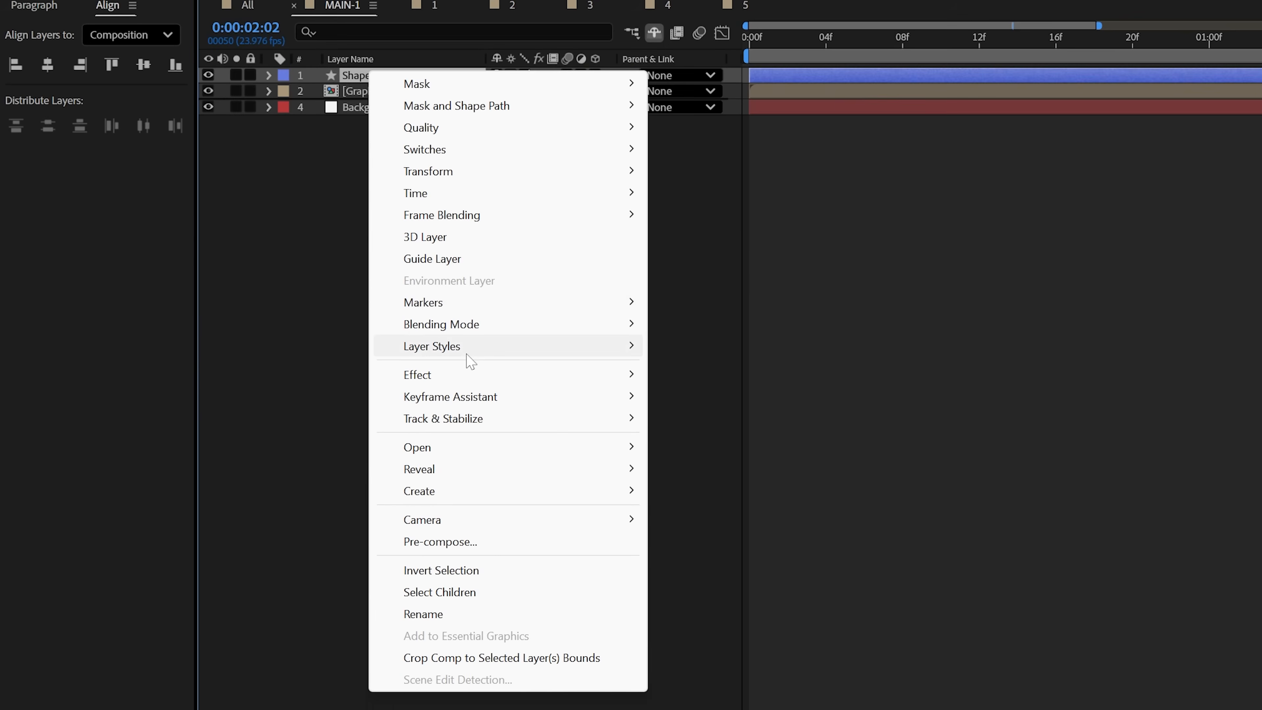
{"action": "left_click", "coordinate": [430, 346]}
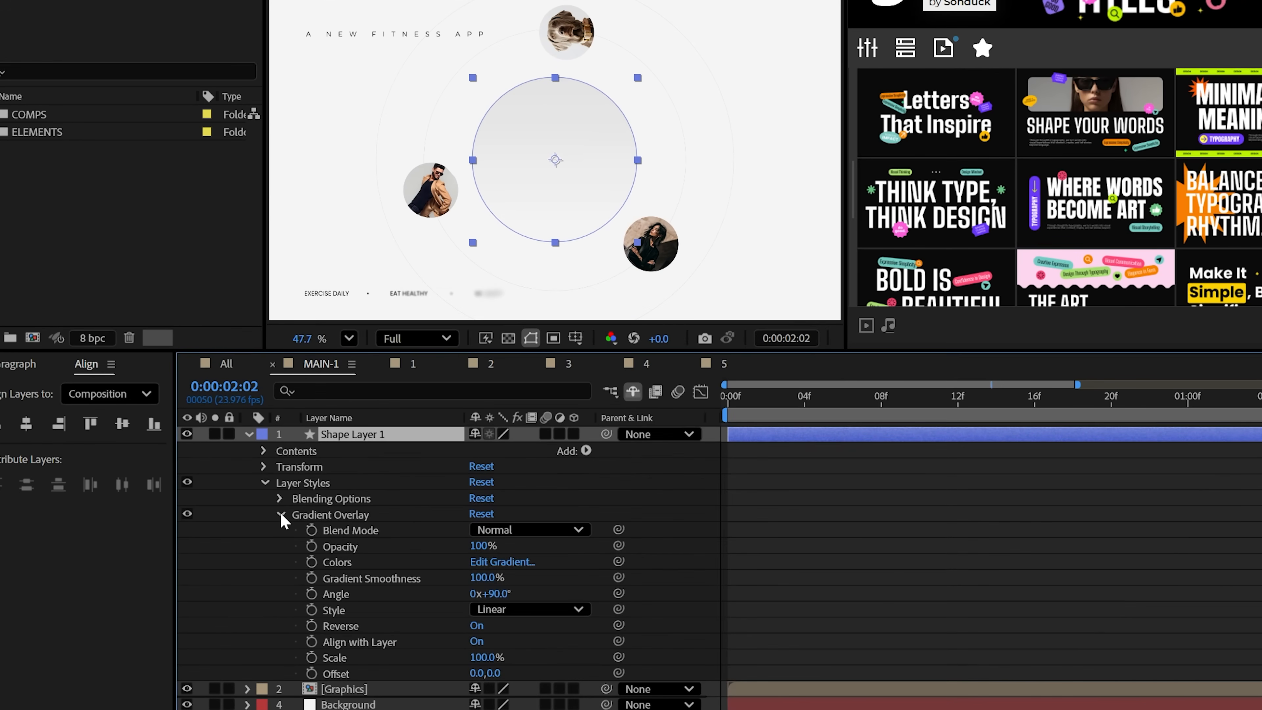
Add Bevel and Emboss with Screen shadow mode, white shadow colour and 100% shadow opacity
{"action": "right_click", "coordinate": [352, 433]}
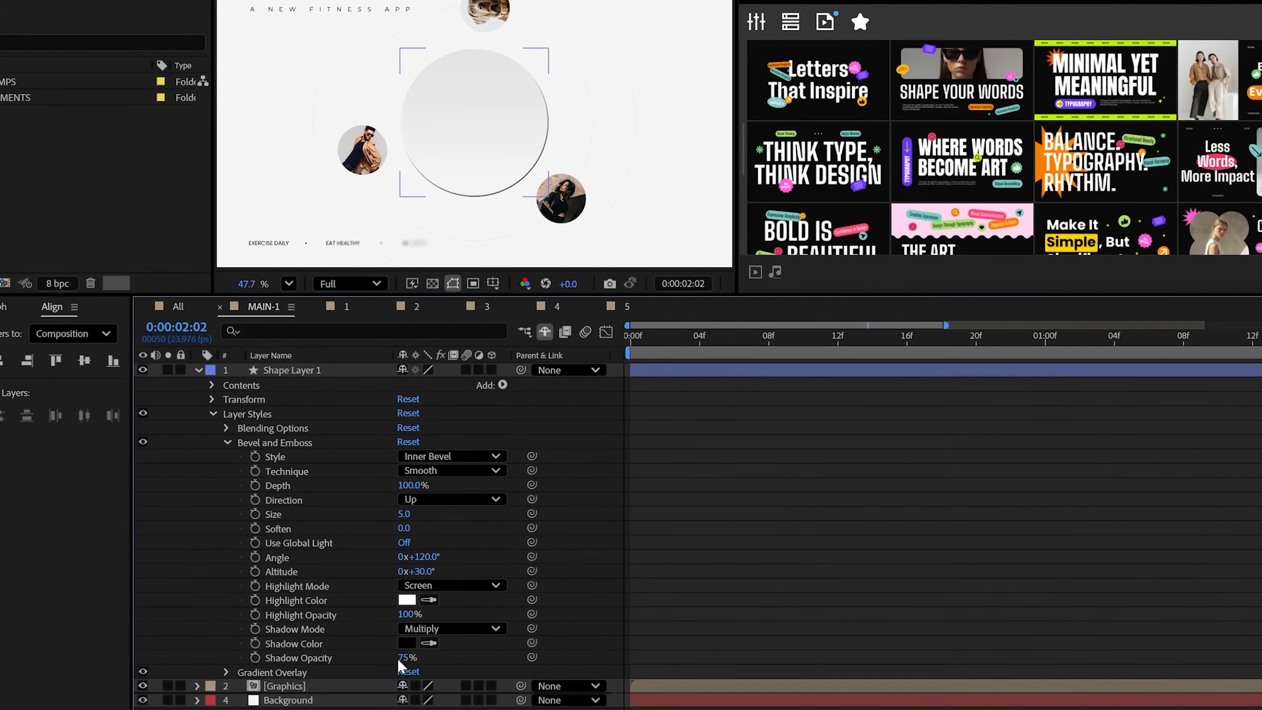
{"action": "left_click", "coordinate": [406, 643]}
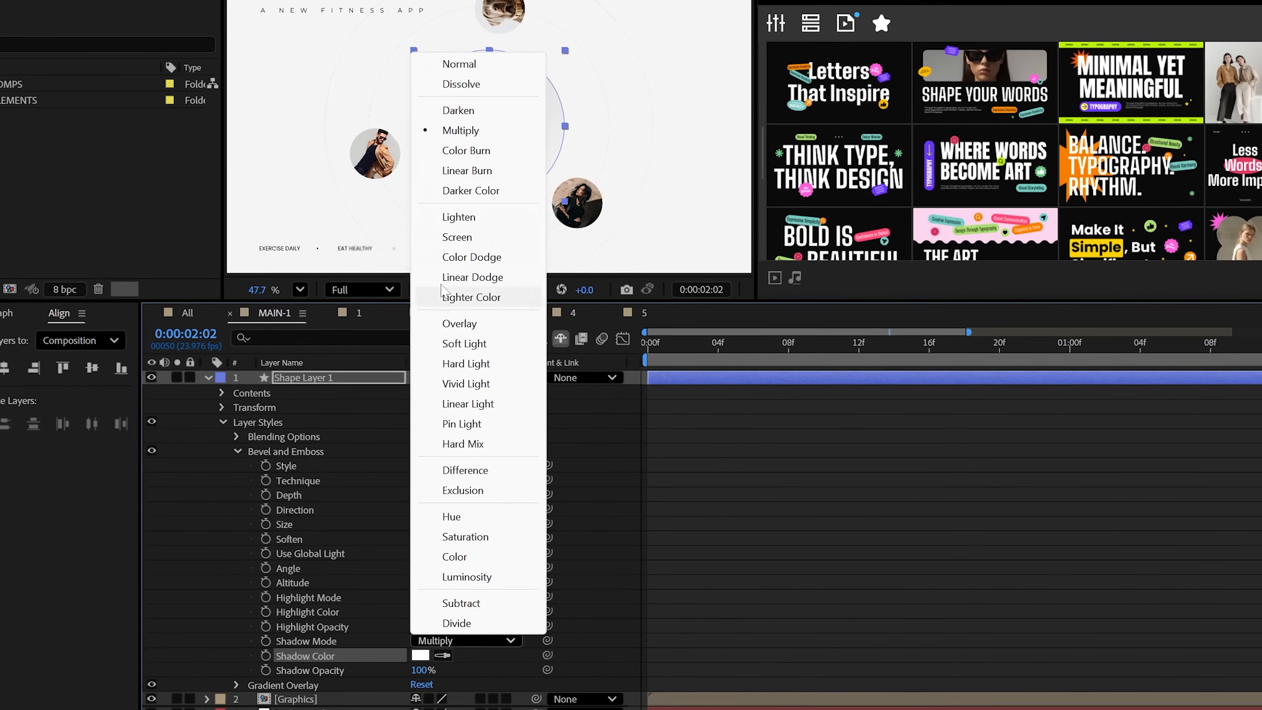
{"action": "left_click", "coordinate": [458, 237]}
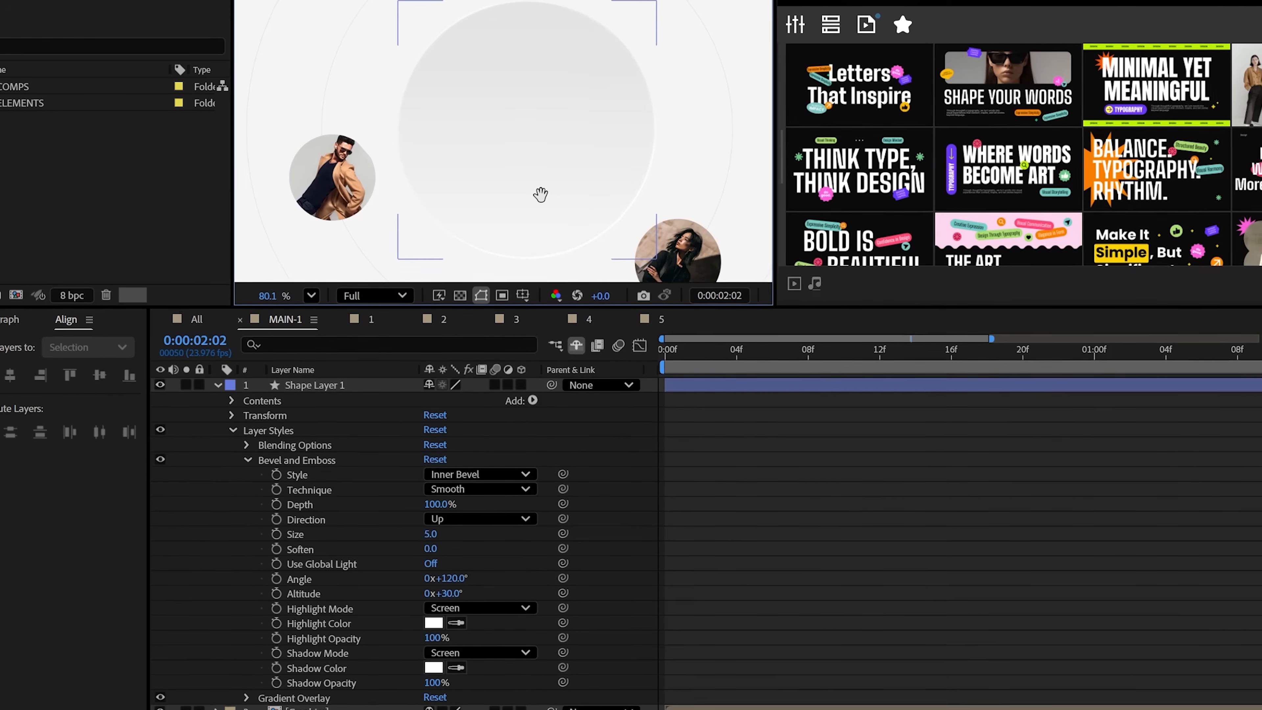
{"action": "left_click", "coordinate": [250, 460]}
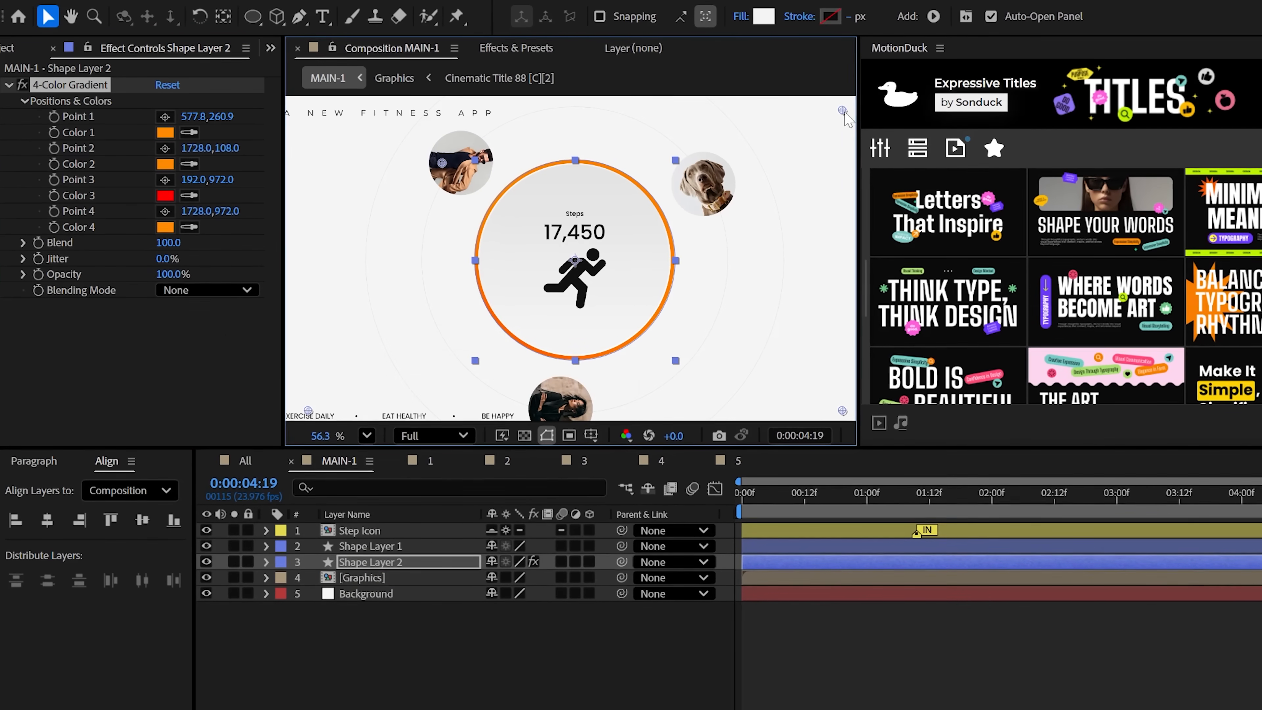
Apply Gaussian Blur (296) to the duplicated Gradient 2 ring for a soft orange glow
{"action": "type", "text": "Gau"}
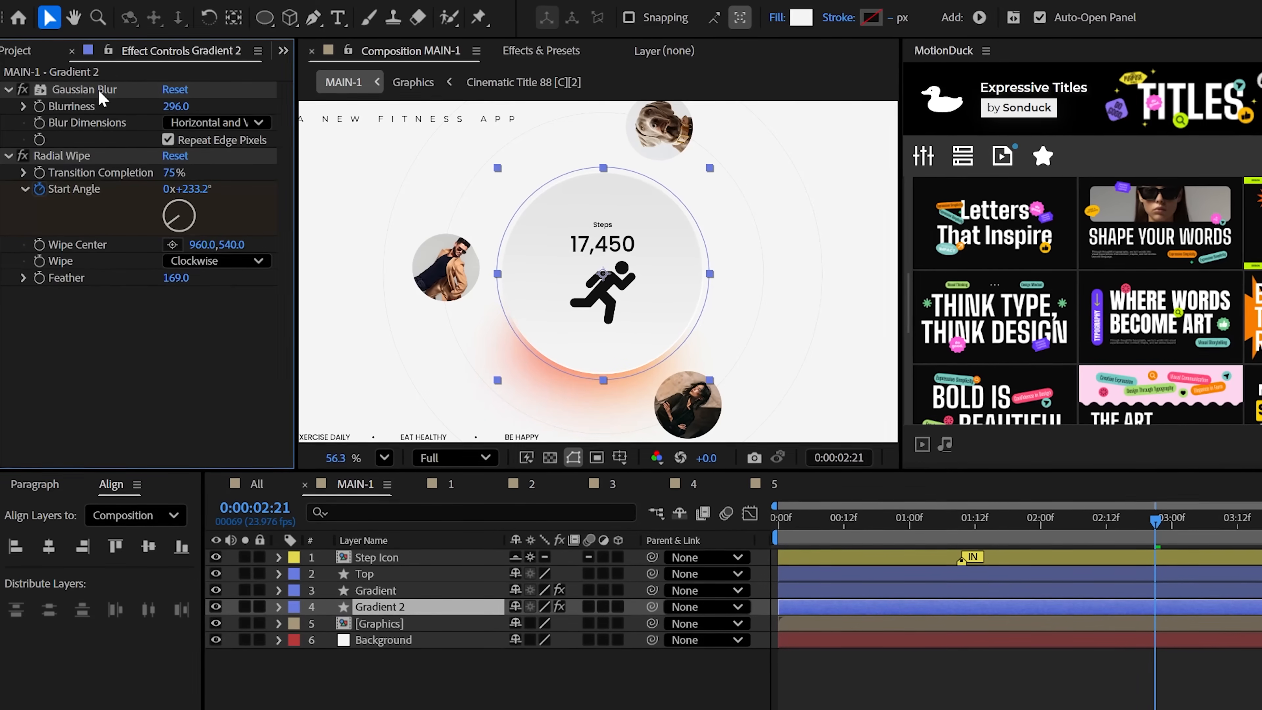
Apply the Drop Shadow effect to the Gradient 2 layer from Effects & Presets
{"action": "type", "text": "Drop s"}
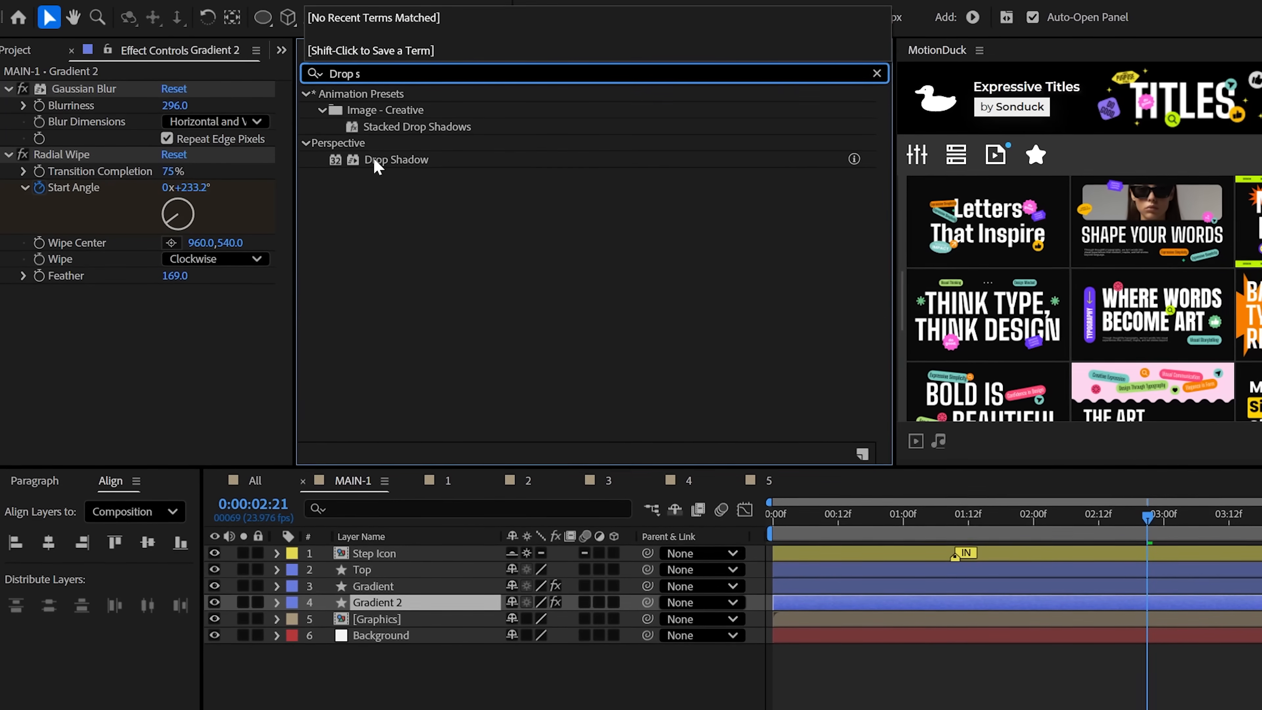
{"action": "double_click", "coordinate": [395, 159]}
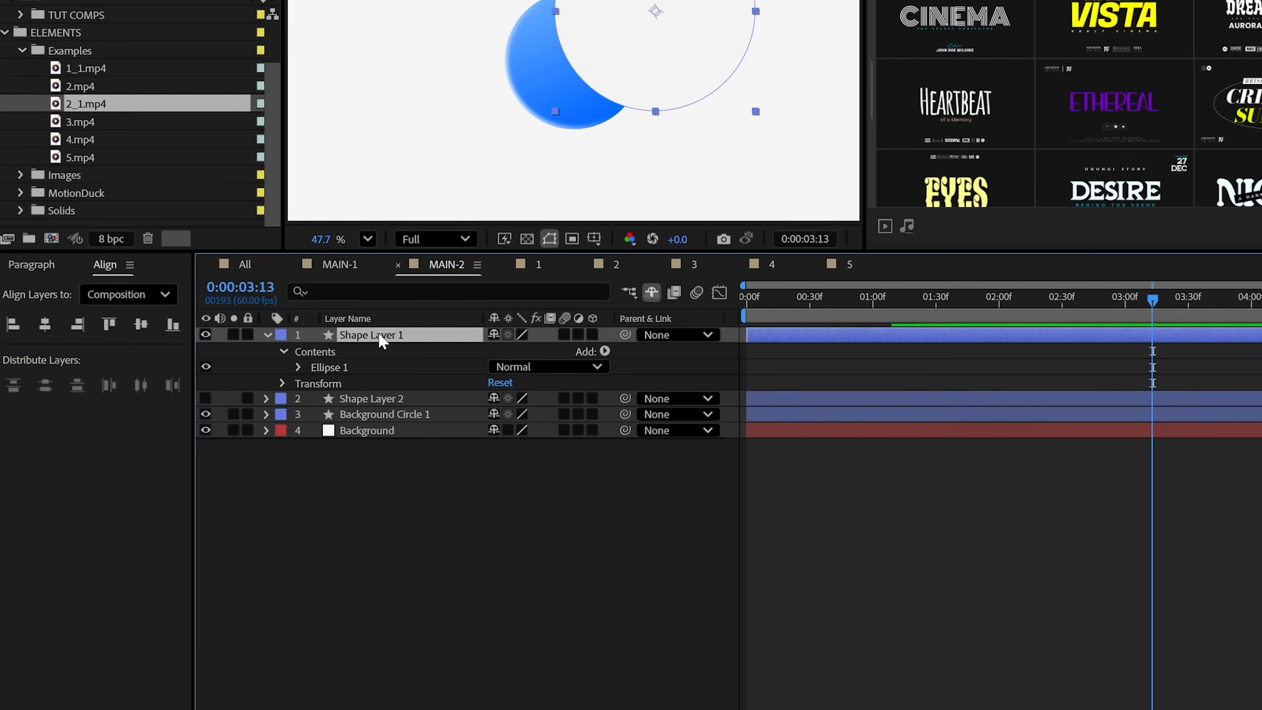
Add Bevel and Emboss to Shape Layer 1 with size 2, soften 3, angle 224°, altitude 37°, Screen shadow
{"action": "right_click", "coordinate": [370, 334]}
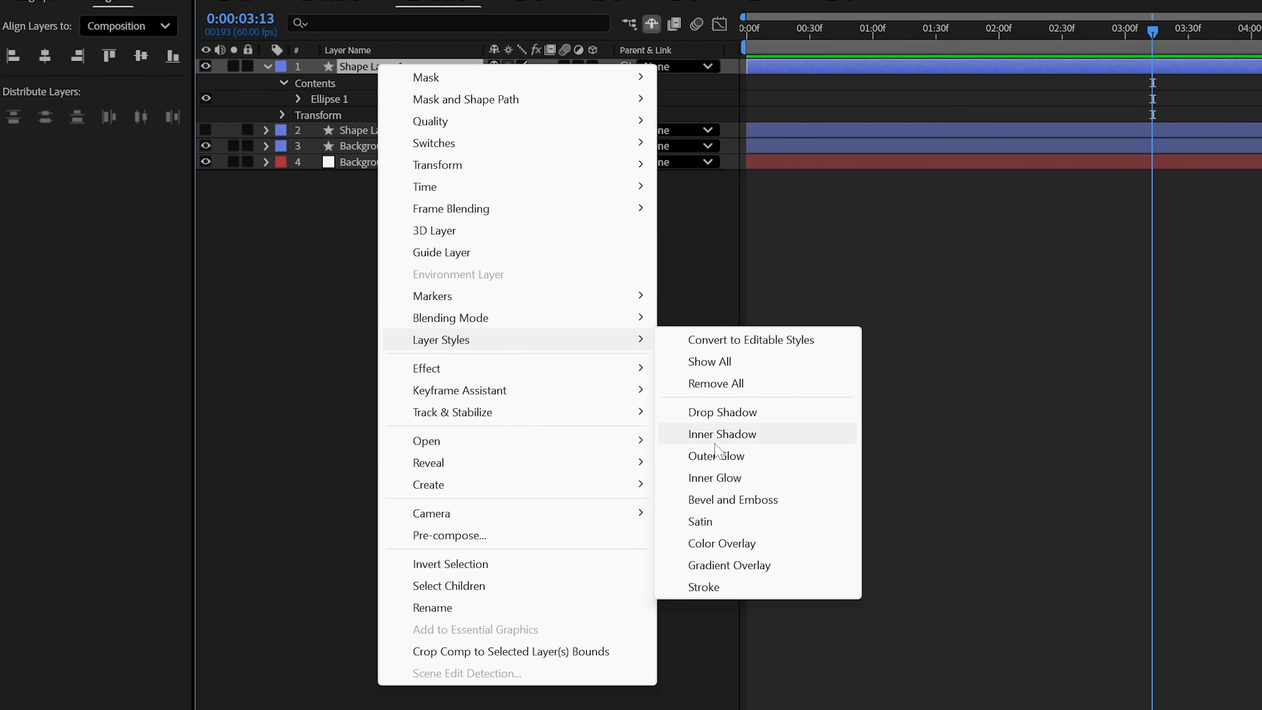
{"action": "left_click", "coordinate": [732, 498]}
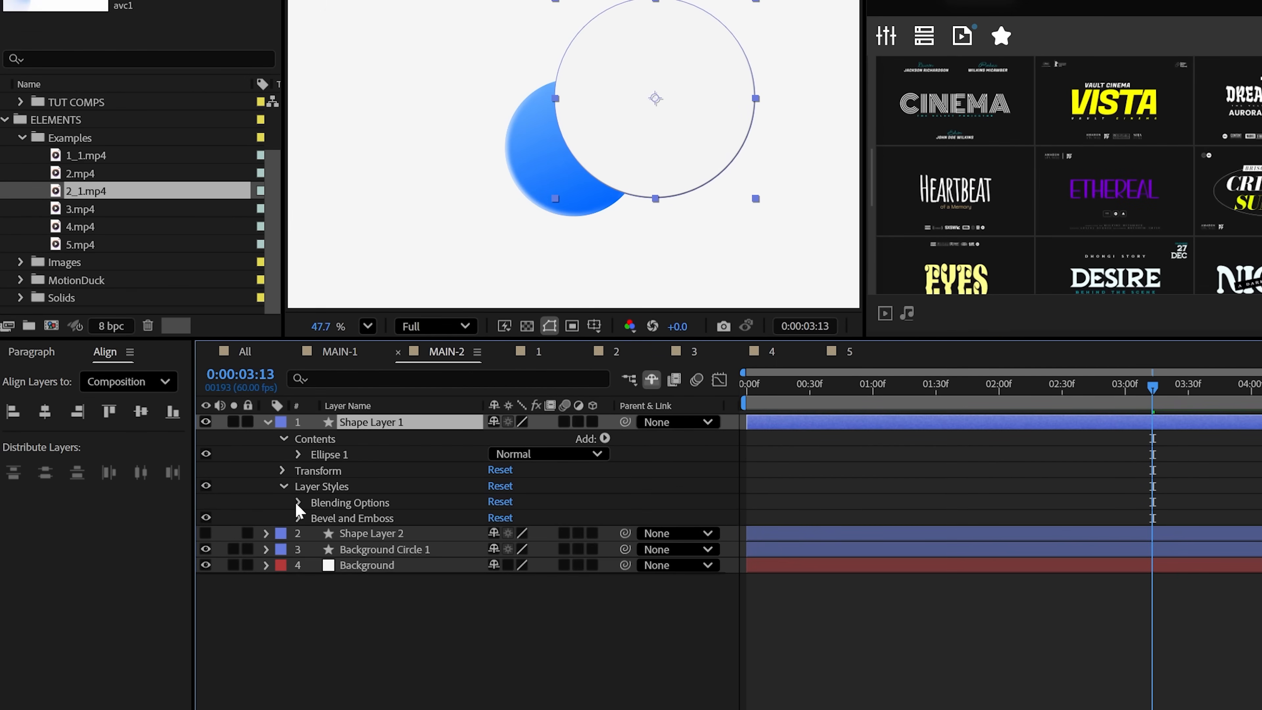
{"action": "left_click", "coordinate": [297, 502]}
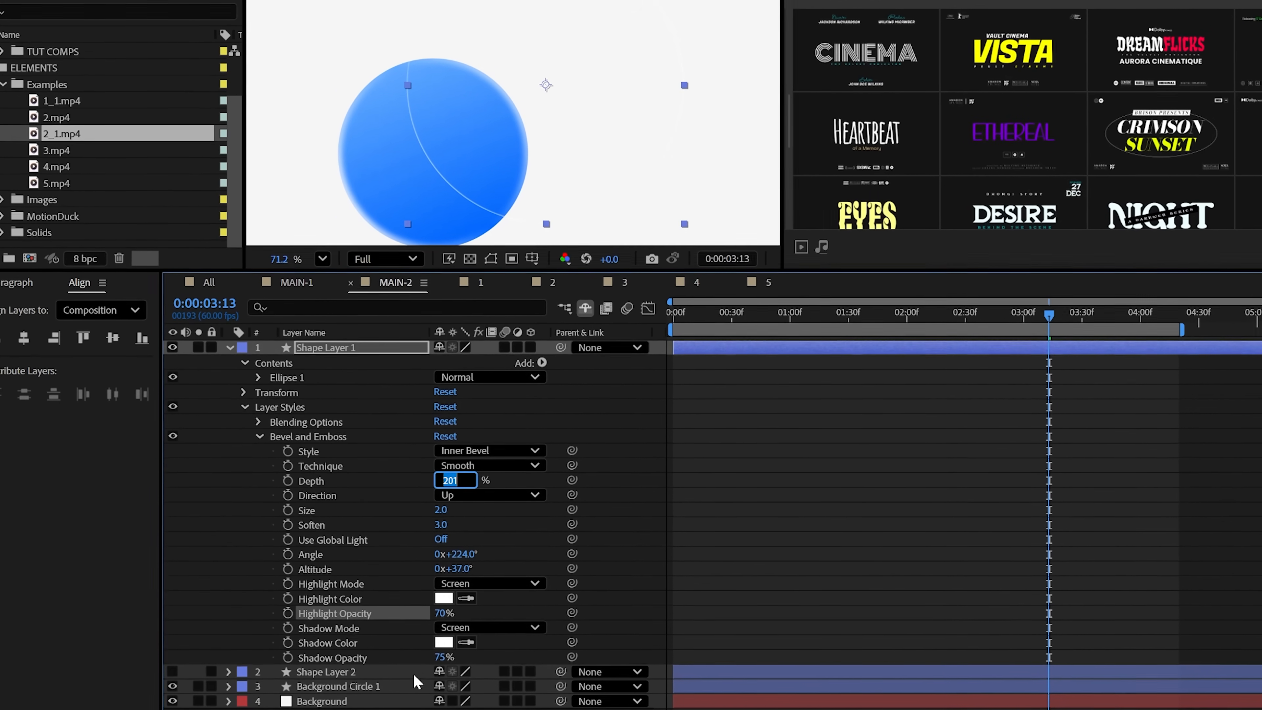
Add an Inner Glow style in Screen mode at 23% opacity with its chosen colour
{"action": "right_click", "coordinate": [330, 347]}
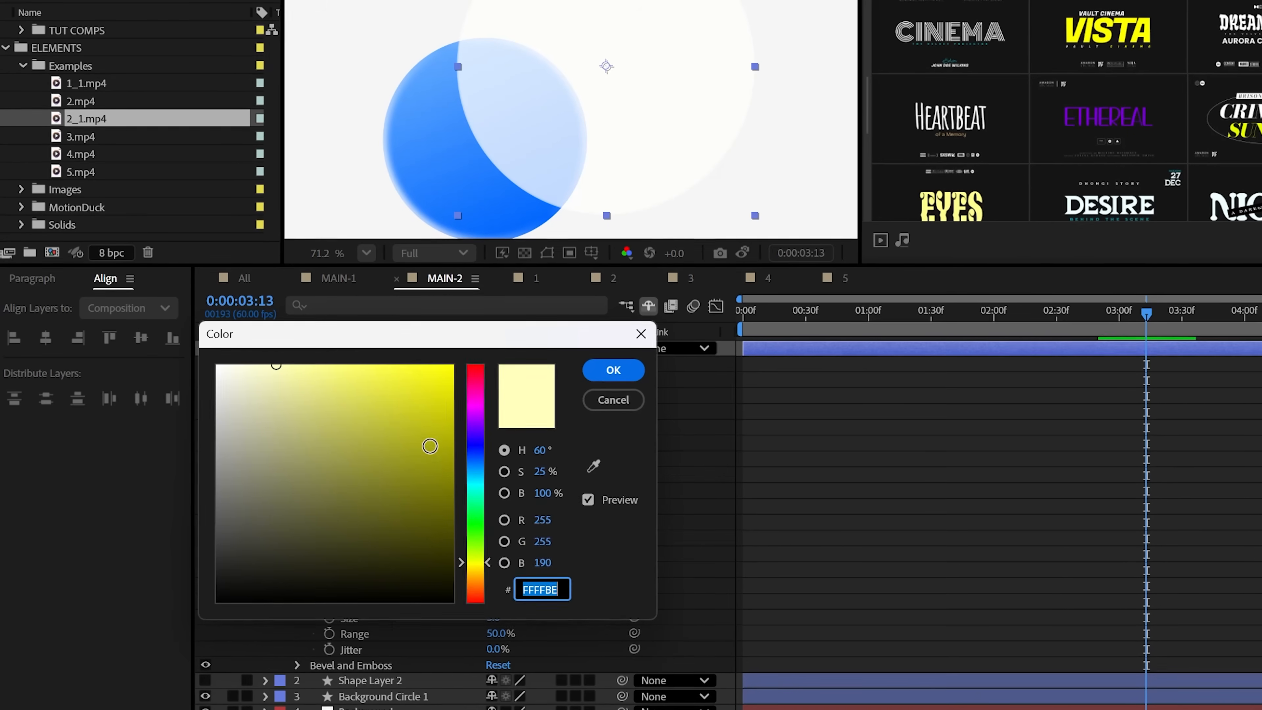
{"action": "left_click", "coordinate": [612, 370]}
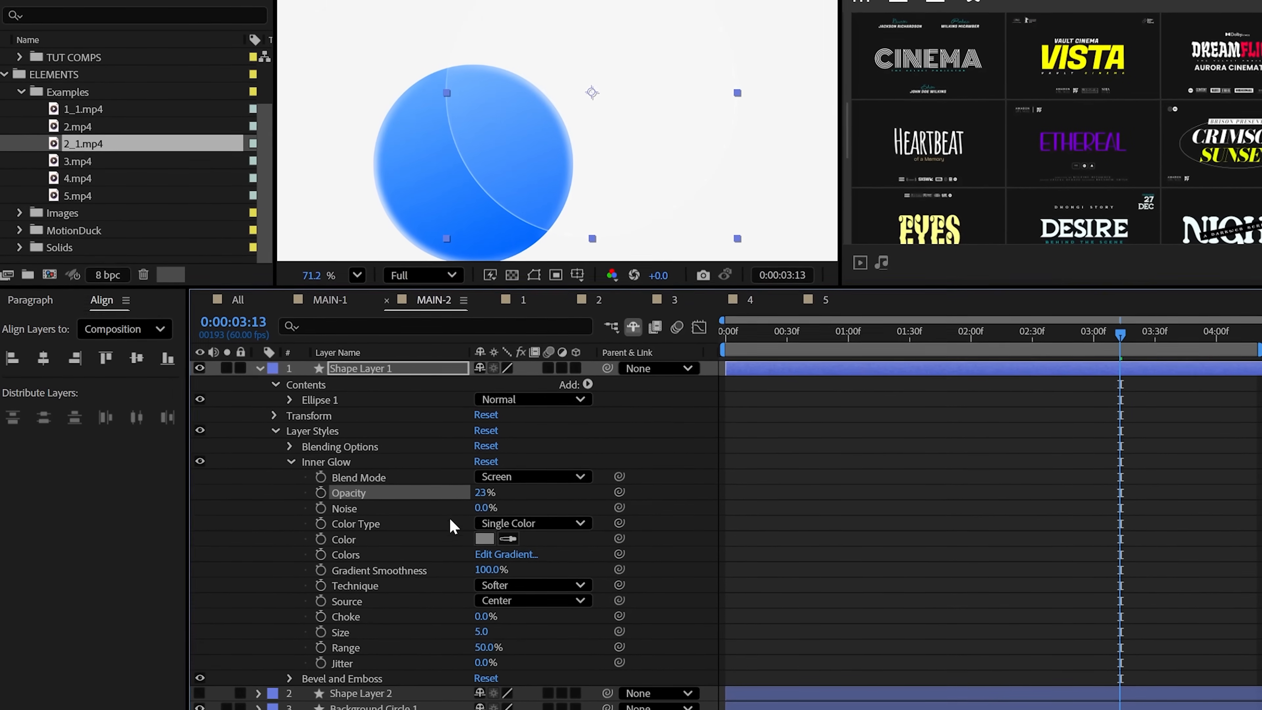
{"action": "left_click", "coordinate": [288, 462]}
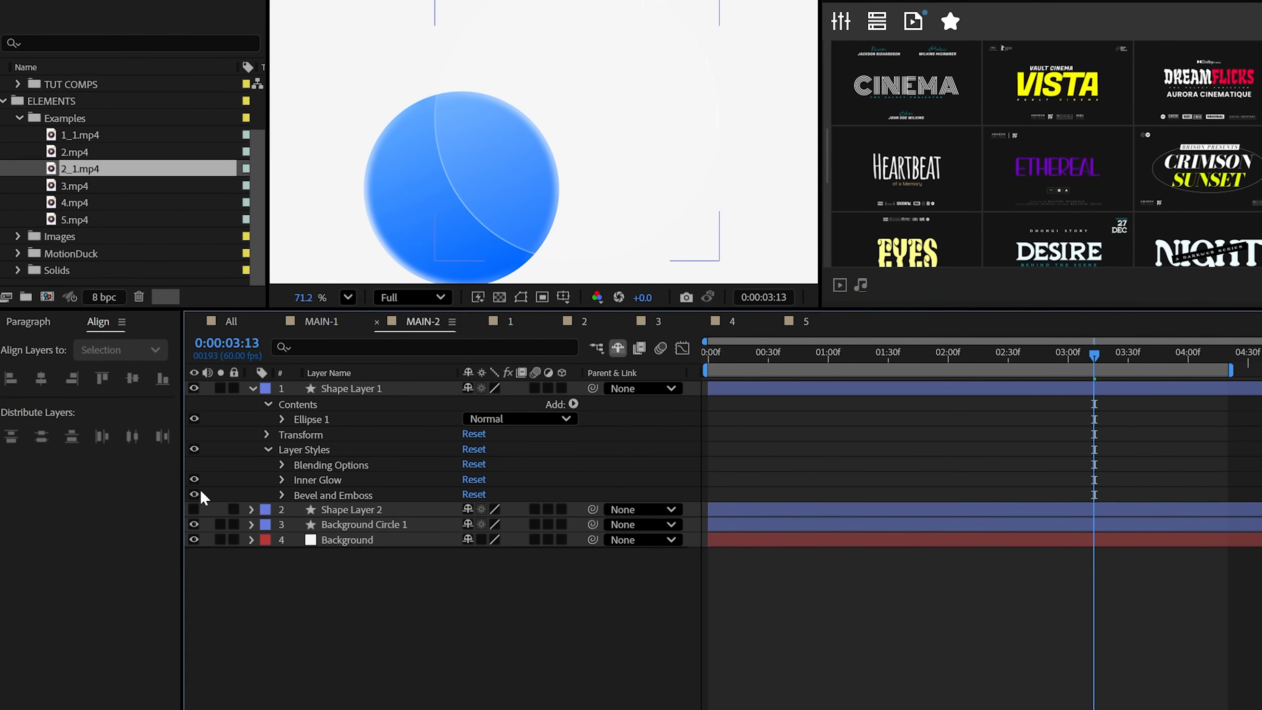
Create an adjustment layer matted to Matte Glass and apply Scatter to it
{"action": "left_click", "coordinate": [146, 10]}
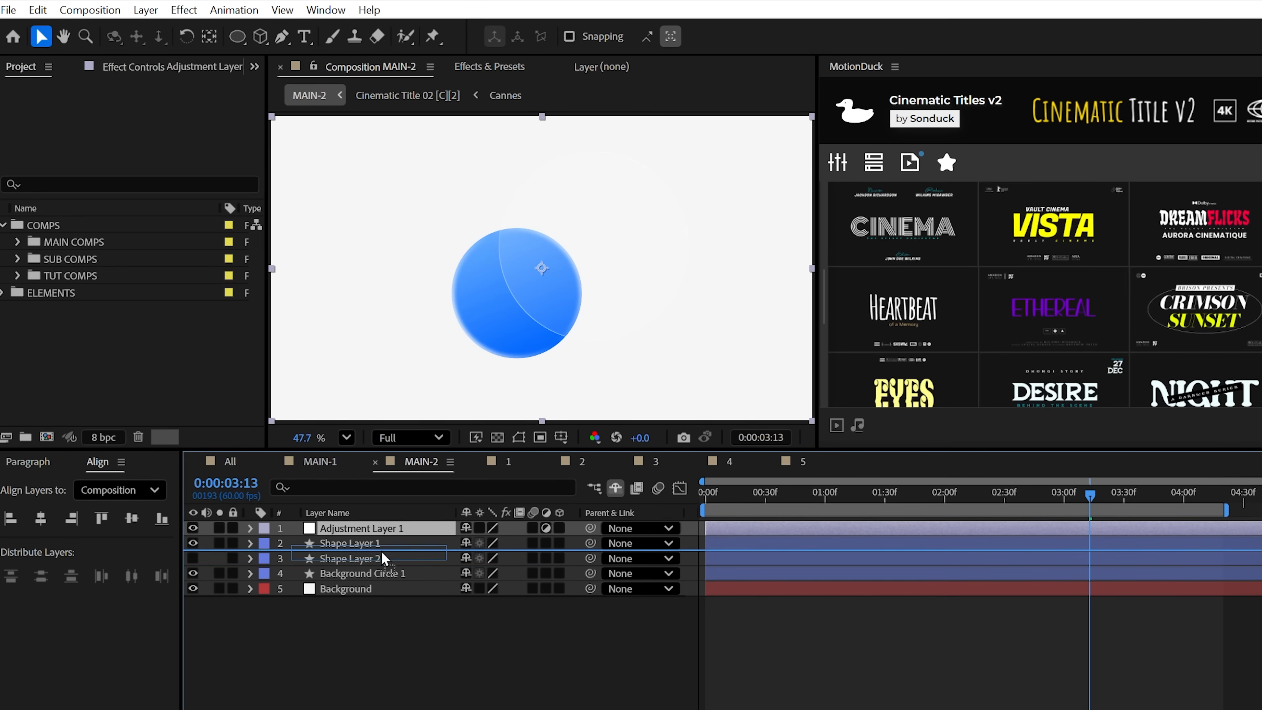
{"action": "left_click", "coordinate": [618, 465]}
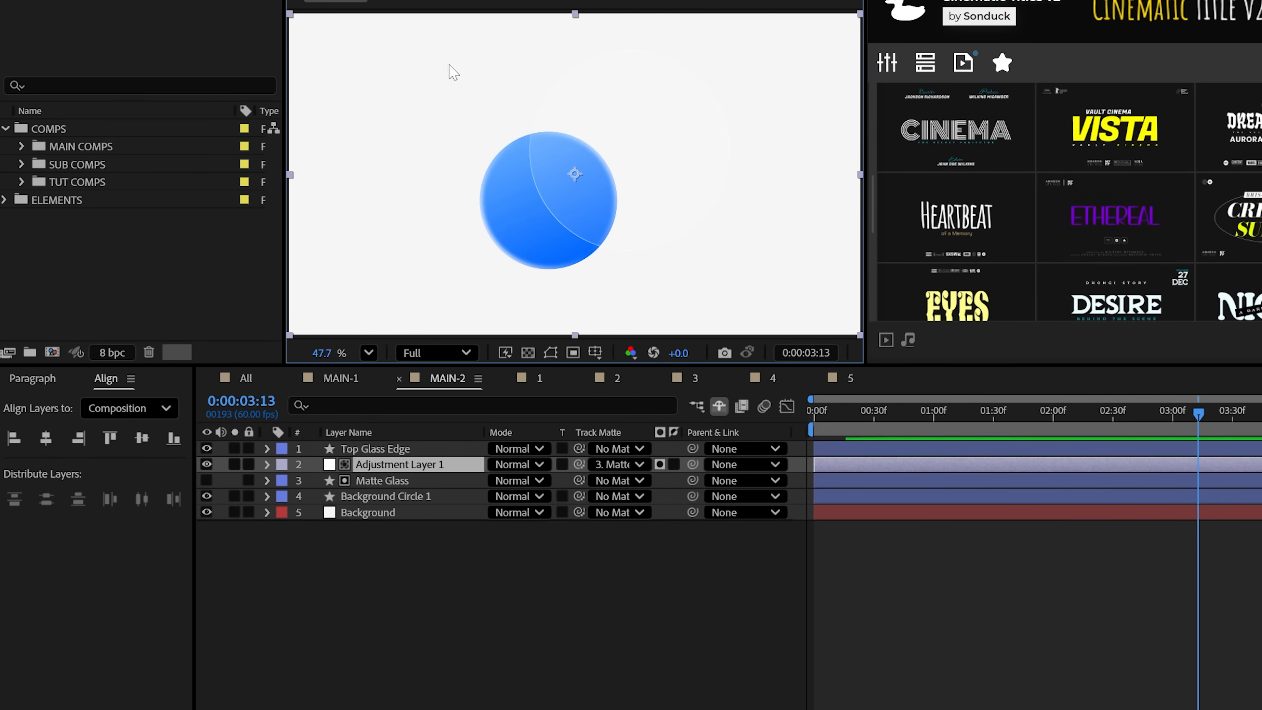
{"action": "type", "text": "Scat"}
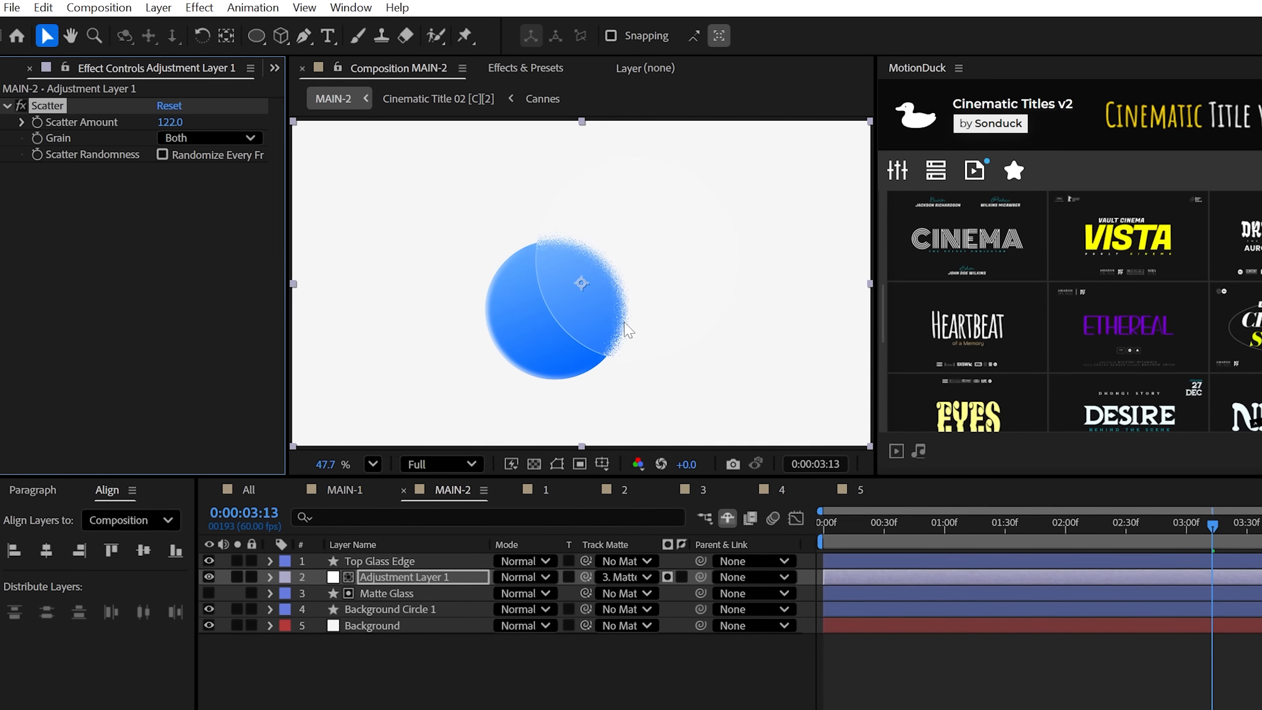
Add CC Radial Blur set to Fading Zoom, Gaussian Blur and Texture.jpg-driven Compound Blur
{"action": "type", "text": "CC"}
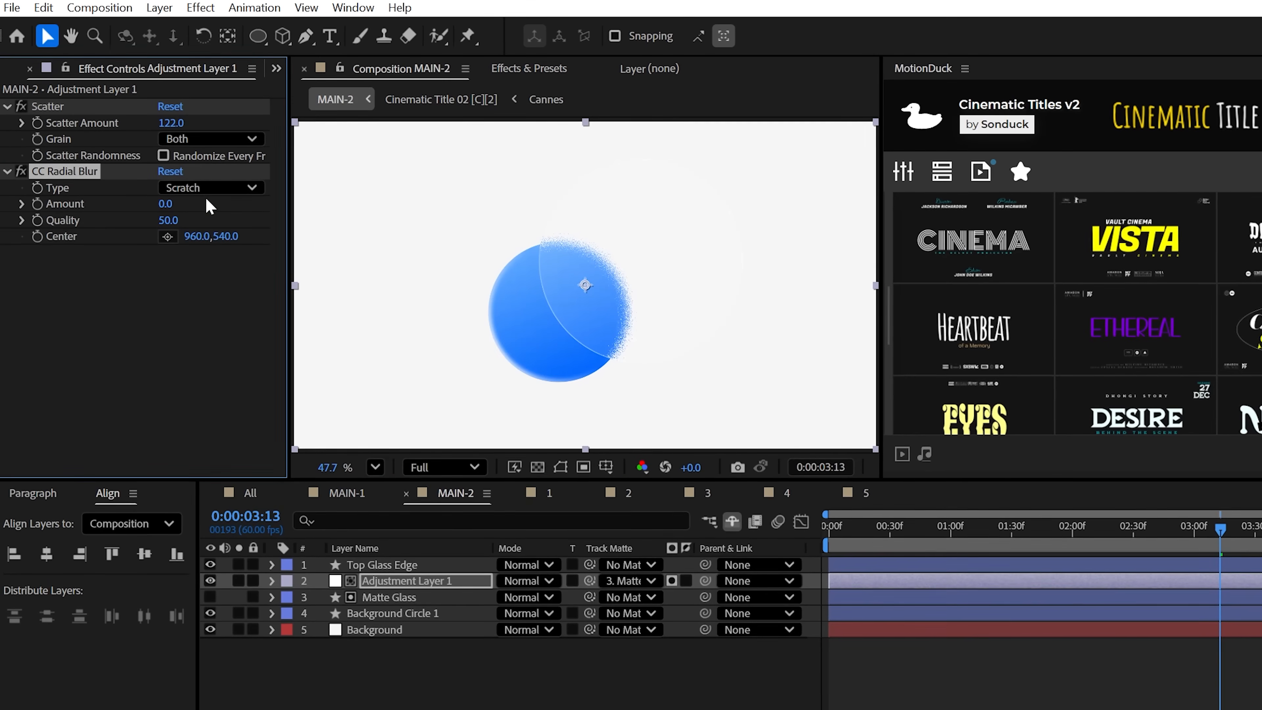
{"action": "left_click", "coordinate": [211, 187]}
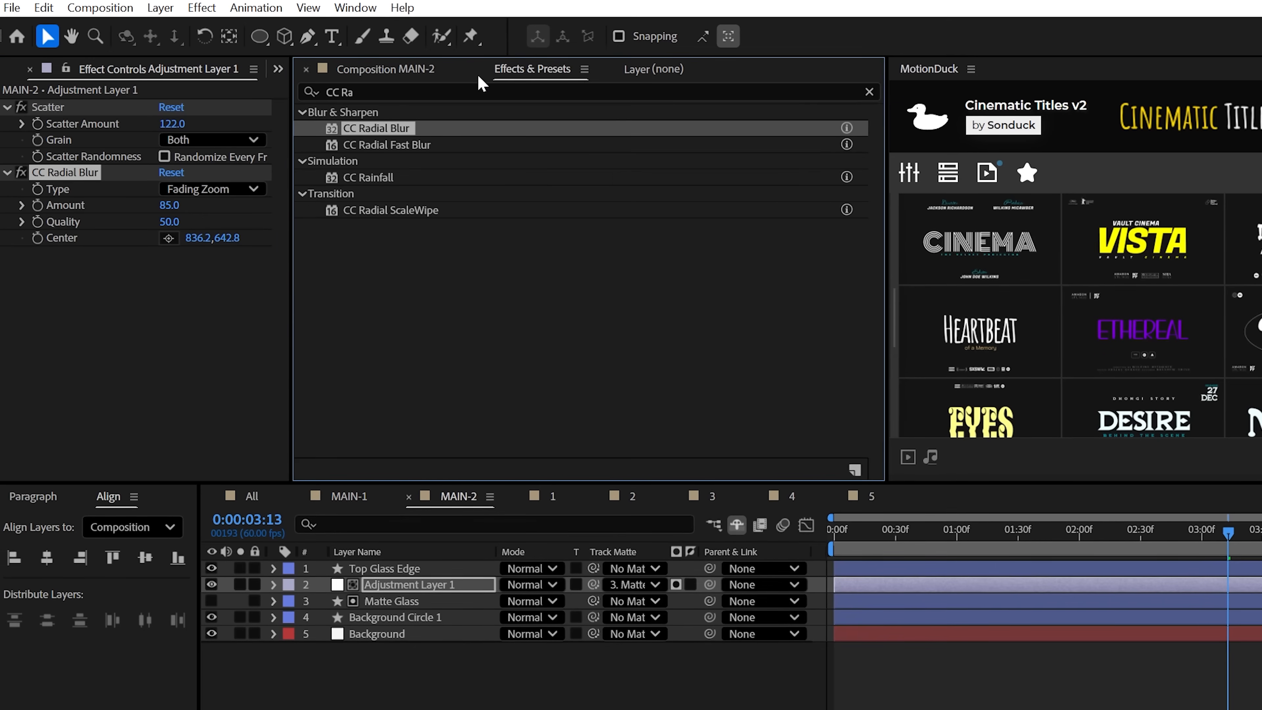
{"action": "type", "text": "Gau"}
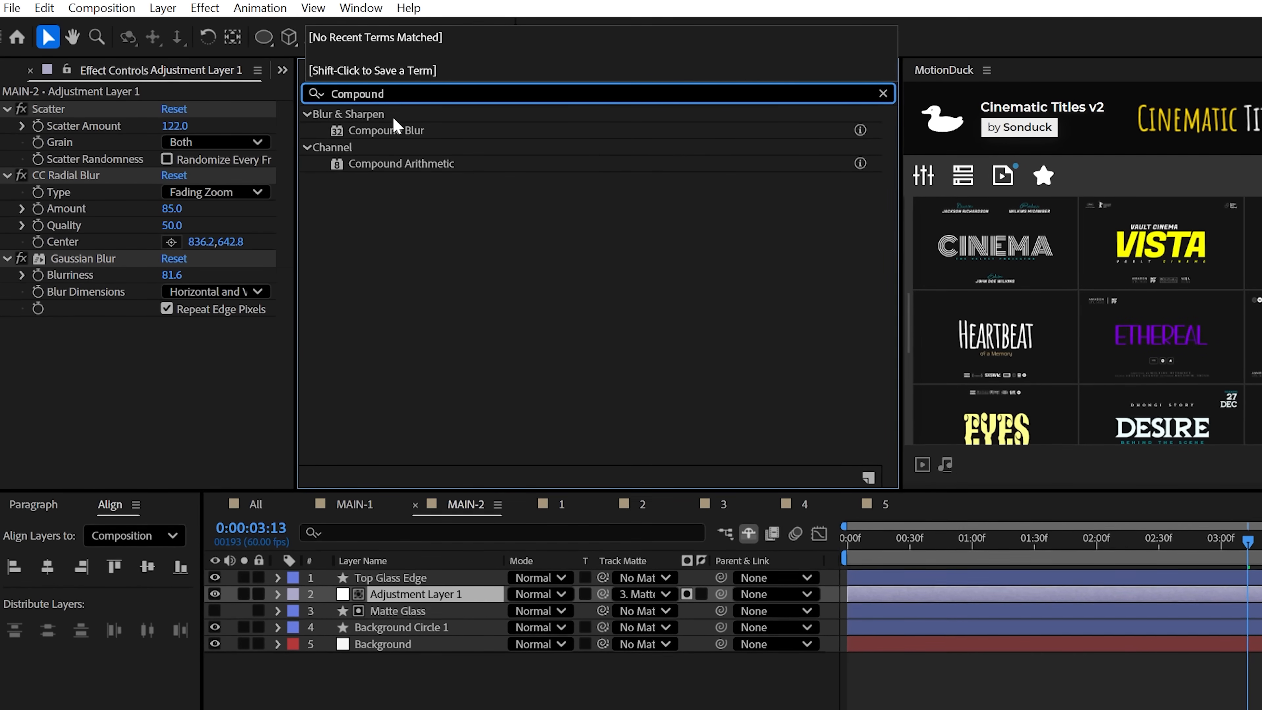
{"action": "double_click", "coordinate": [387, 130]}
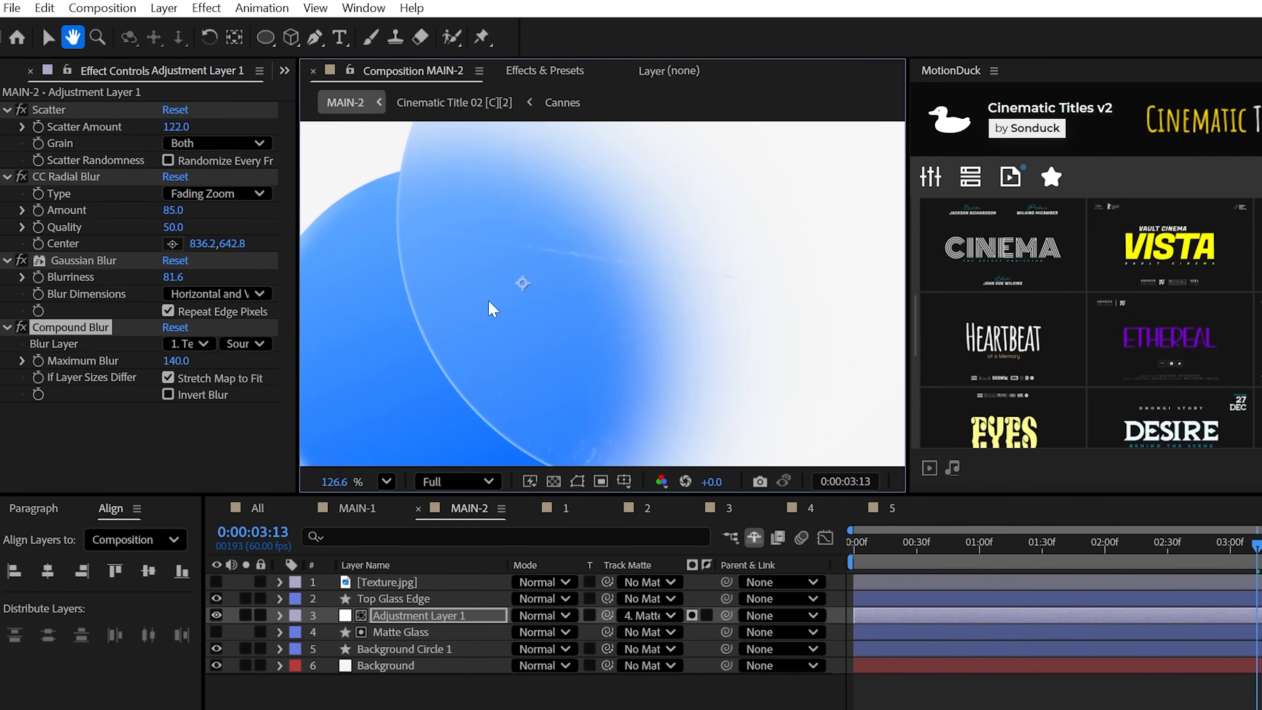
Apply Curves and Tint to Adjustment Layer 1 and choose the Map Black To colour
{"action": "type", "text": "Curves"}
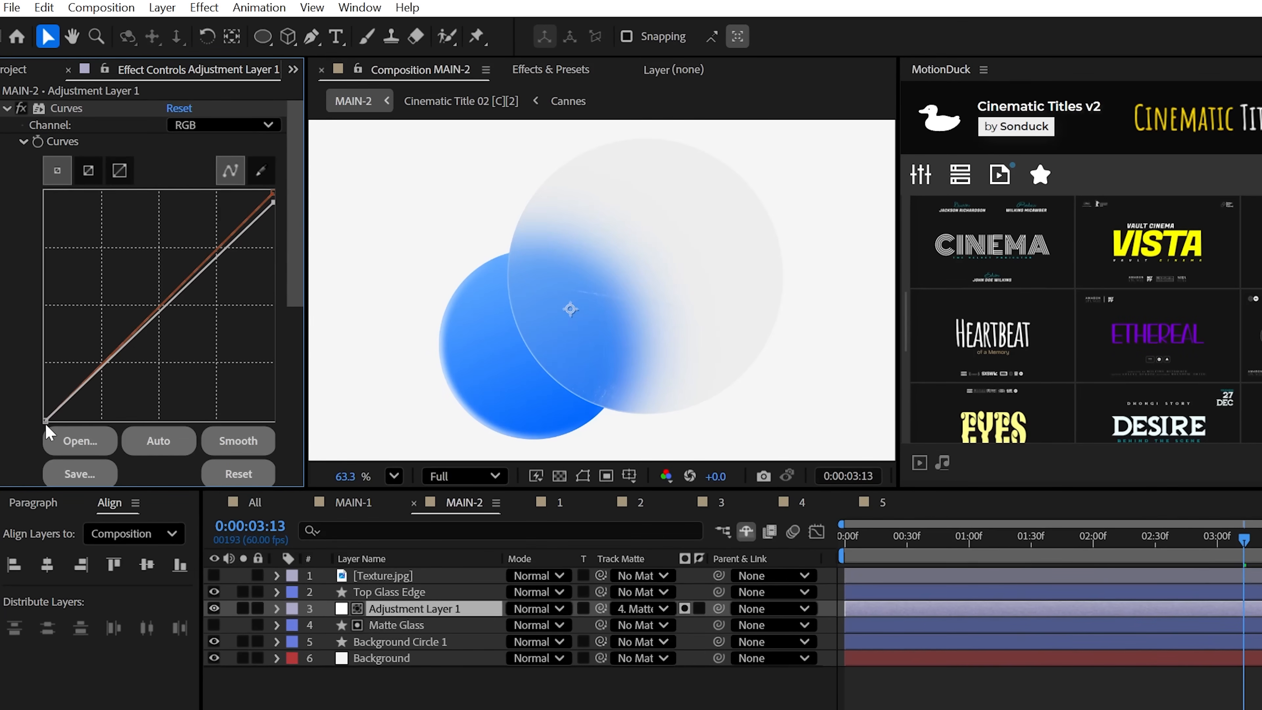
{"action": "type", "text": "Ti"}
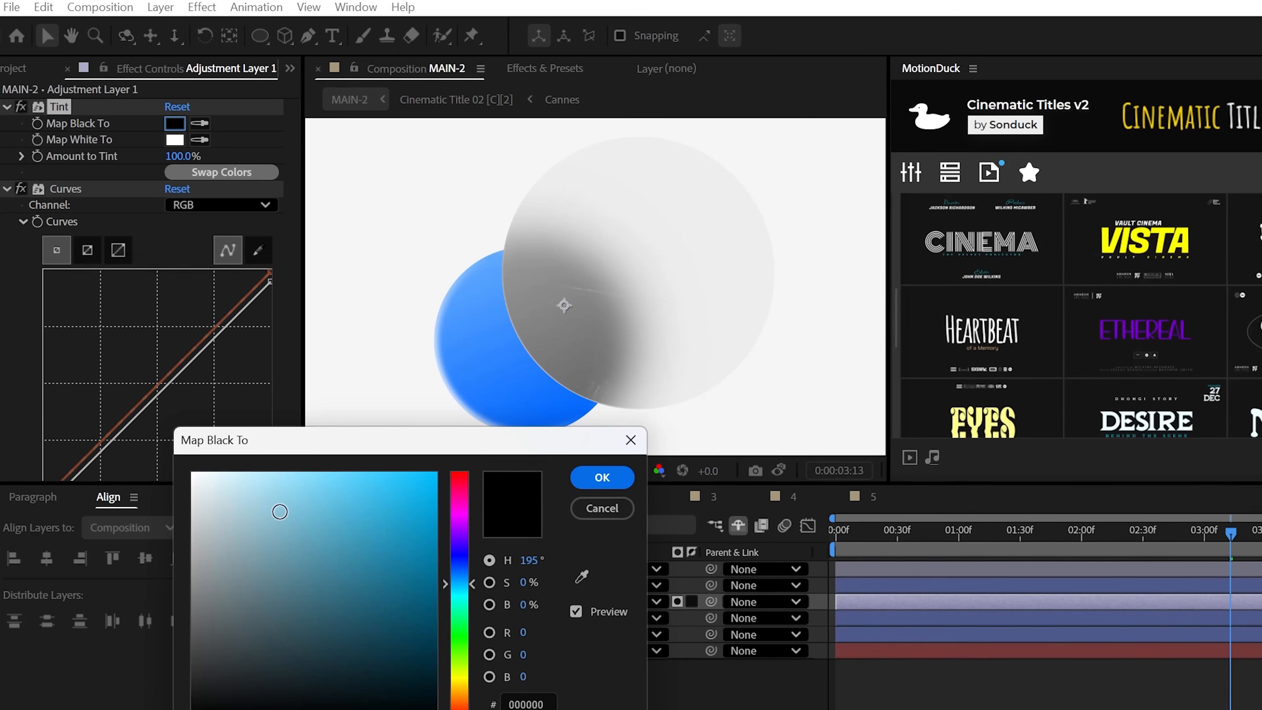
{"action": "left_click", "coordinate": [601, 476]}
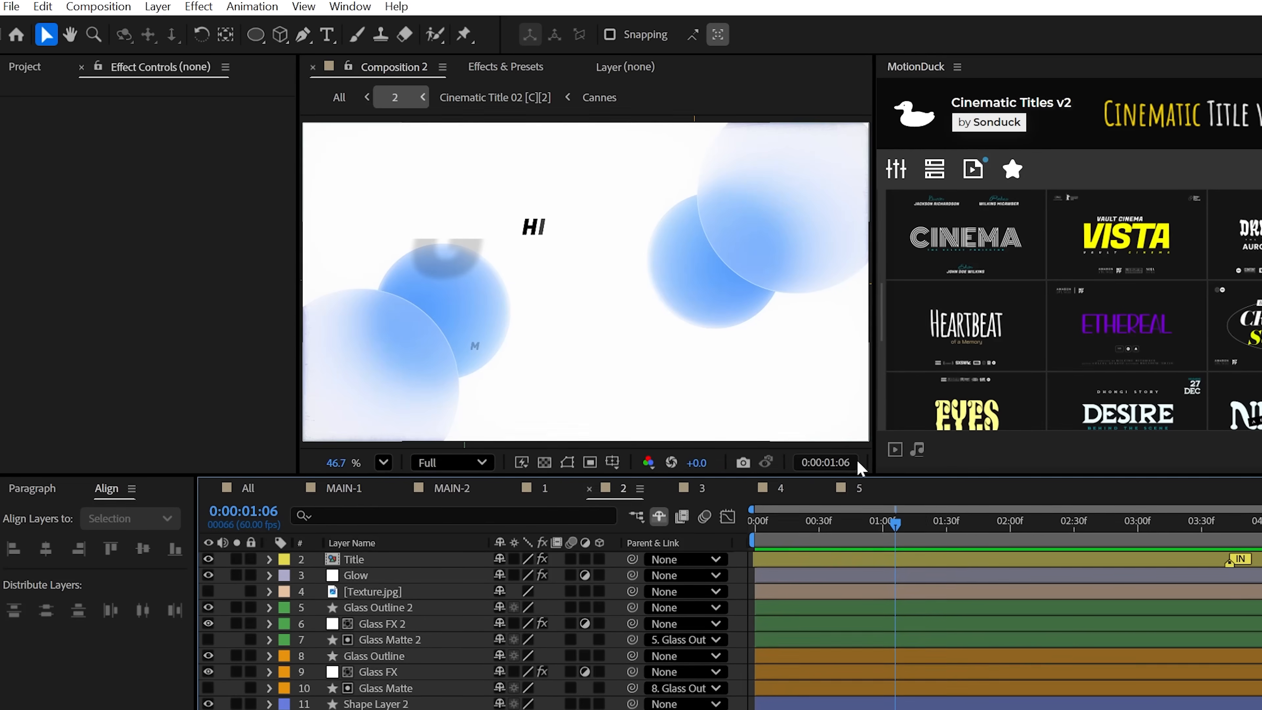
In MAIN-2, add Glow to Adjustment Layer 2 with threshold 78% and radius 490
{"action": "left_click", "coordinate": [158, 6]}
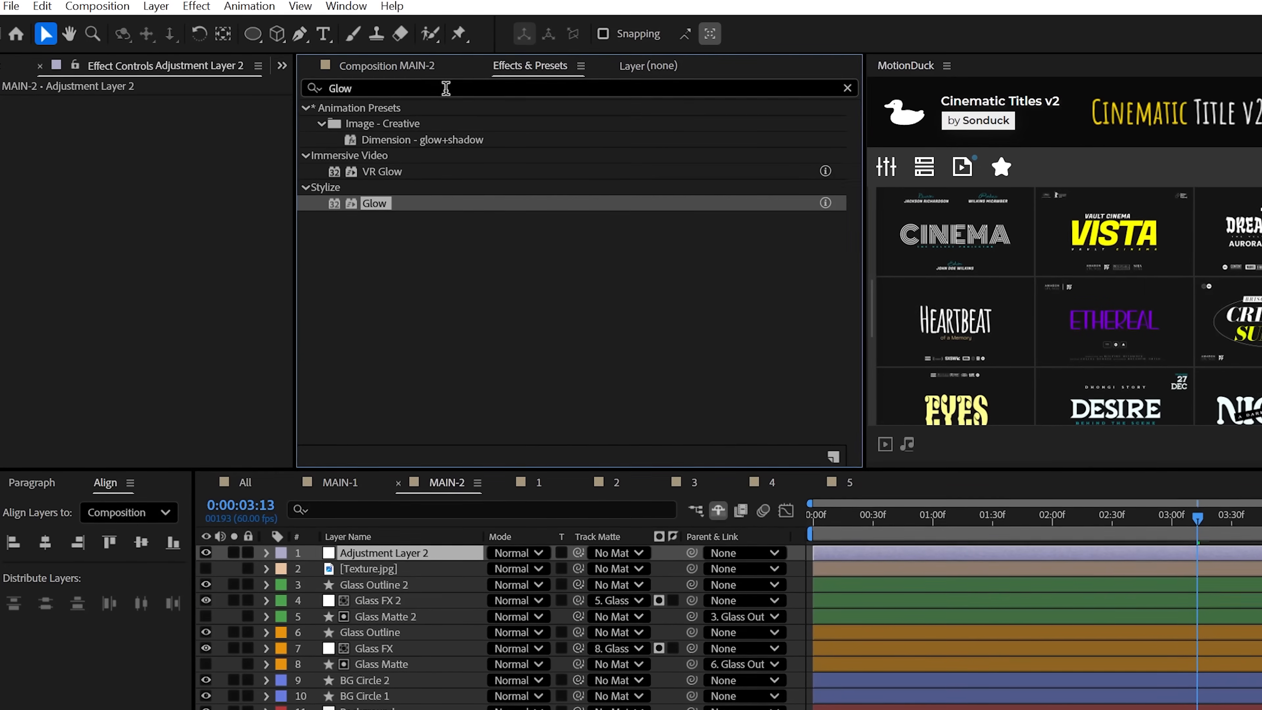
{"action": "double_click", "coordinate": [374, 203]}
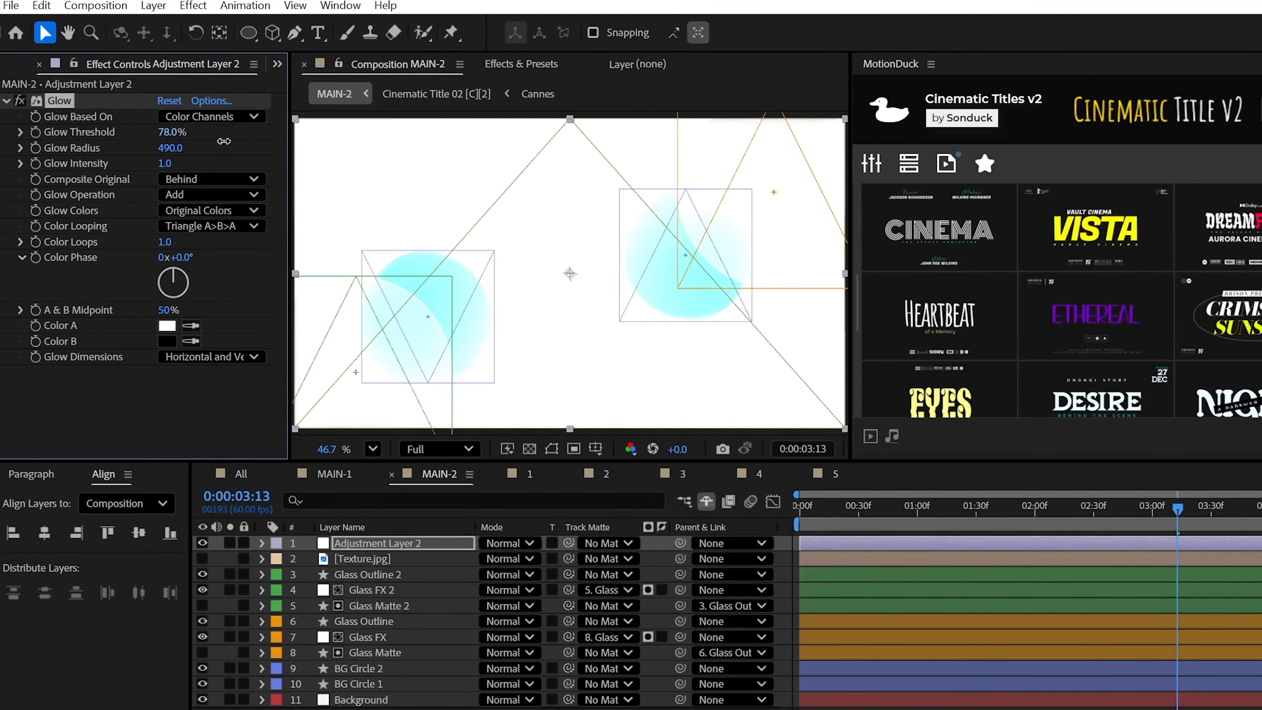
{"action": "left_click", "coordinate": [212, 193]}
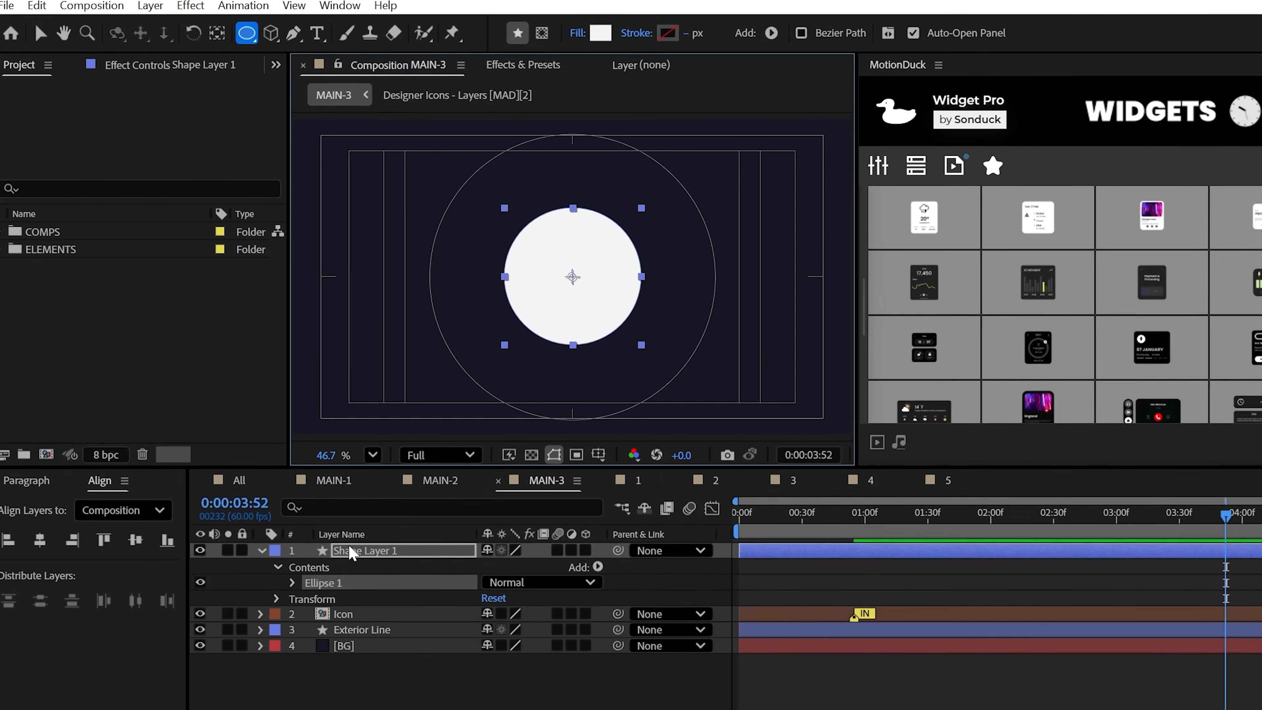
Apply Gradient Ramp with dark blue start and end colours as a Radial Ramp
{"action": "type", "text": "R"}
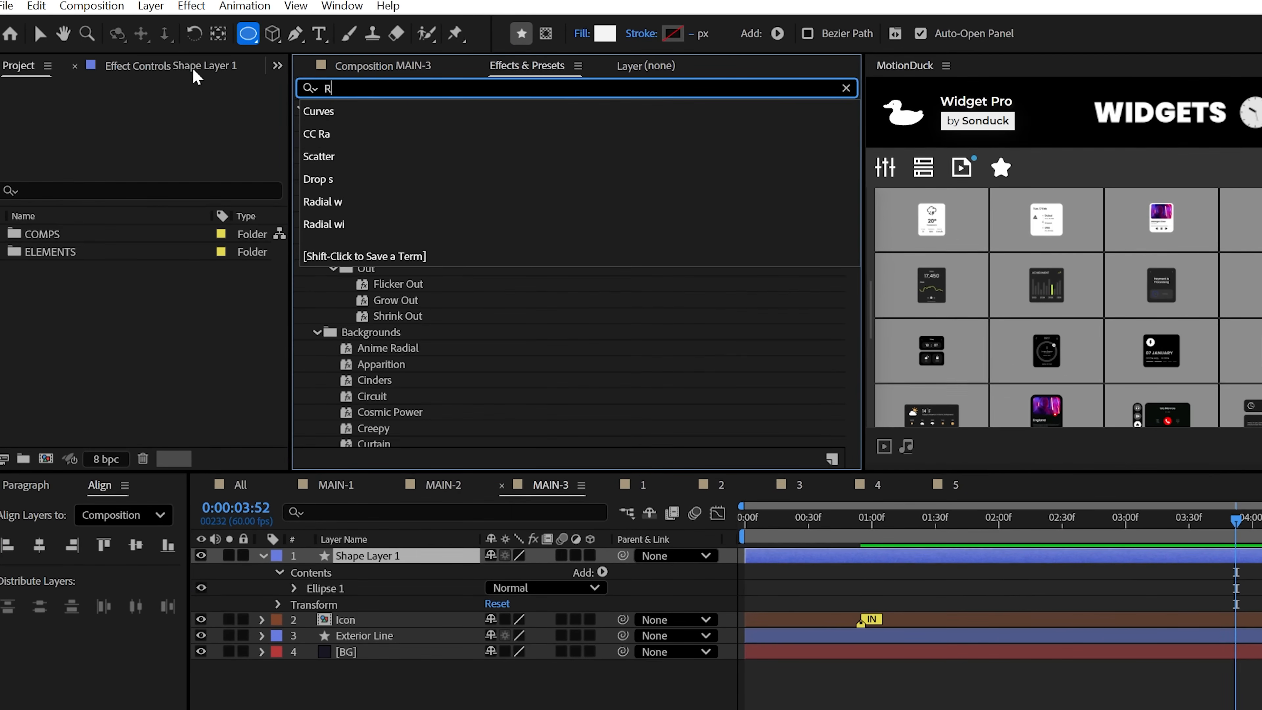
{"action": "type", "text": "amp"}
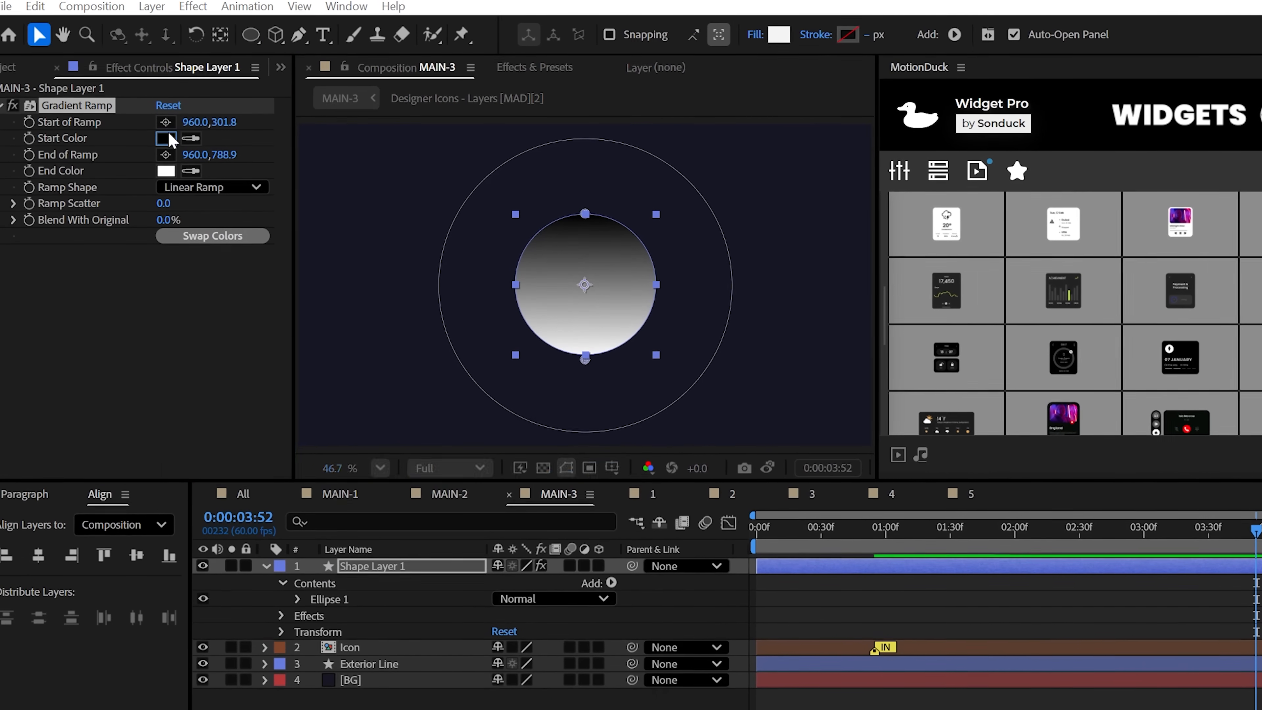
{"action": "left_click", "coordinate": [166, 172]}
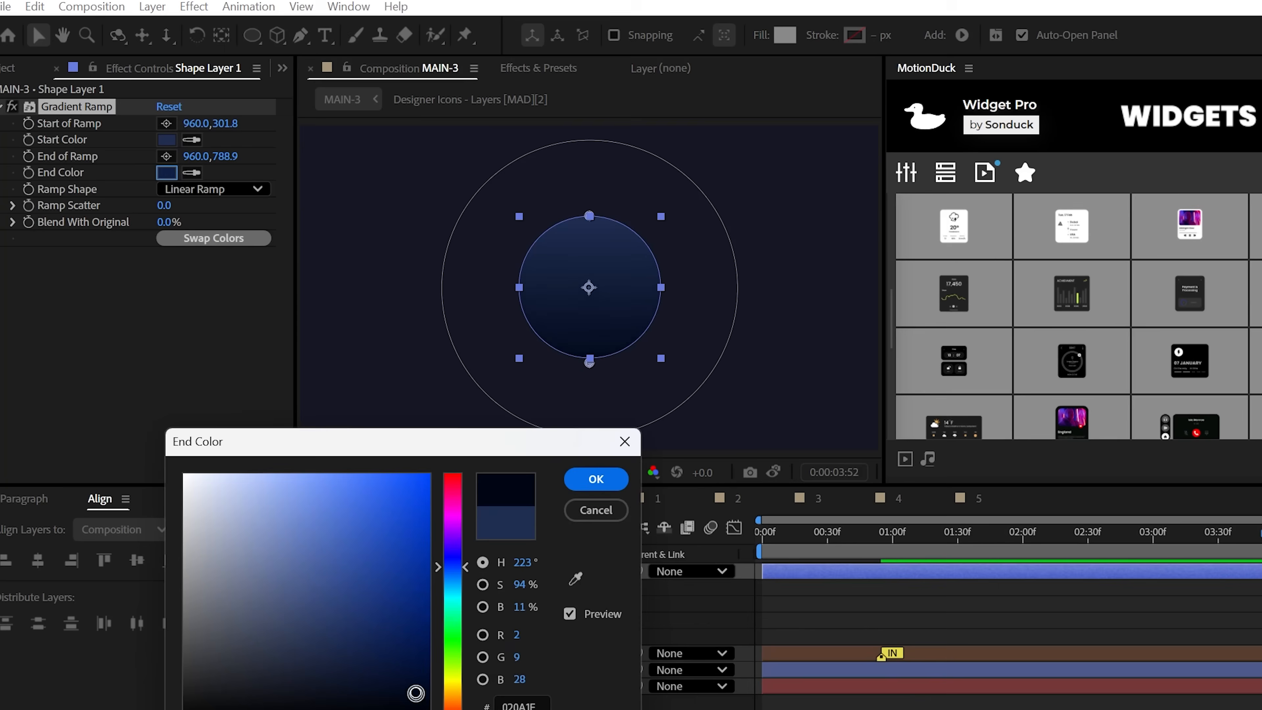
{"action": "left_click", "coordinate": [595, 479]}
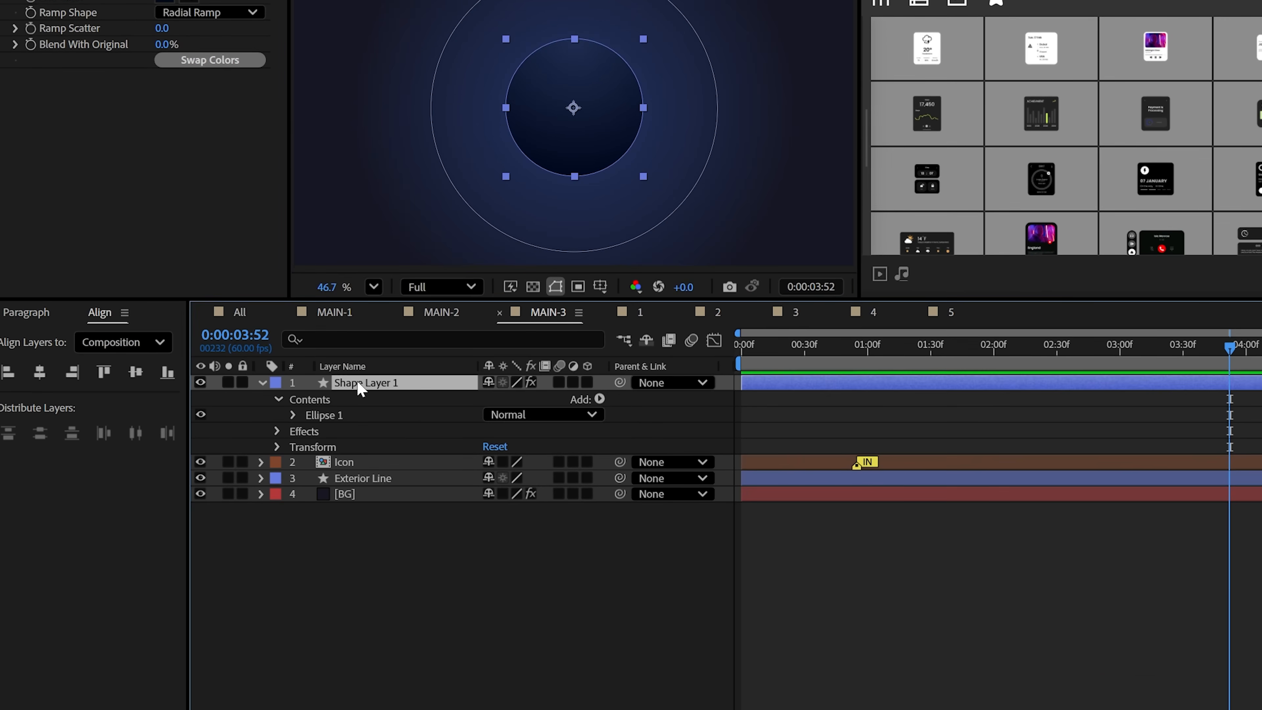
Add Bevel and Emboss plus a Drop Shadow at about 63% opacity to Shape Layer 1
{"action": "right_click", "coordinate": [366, 382]}
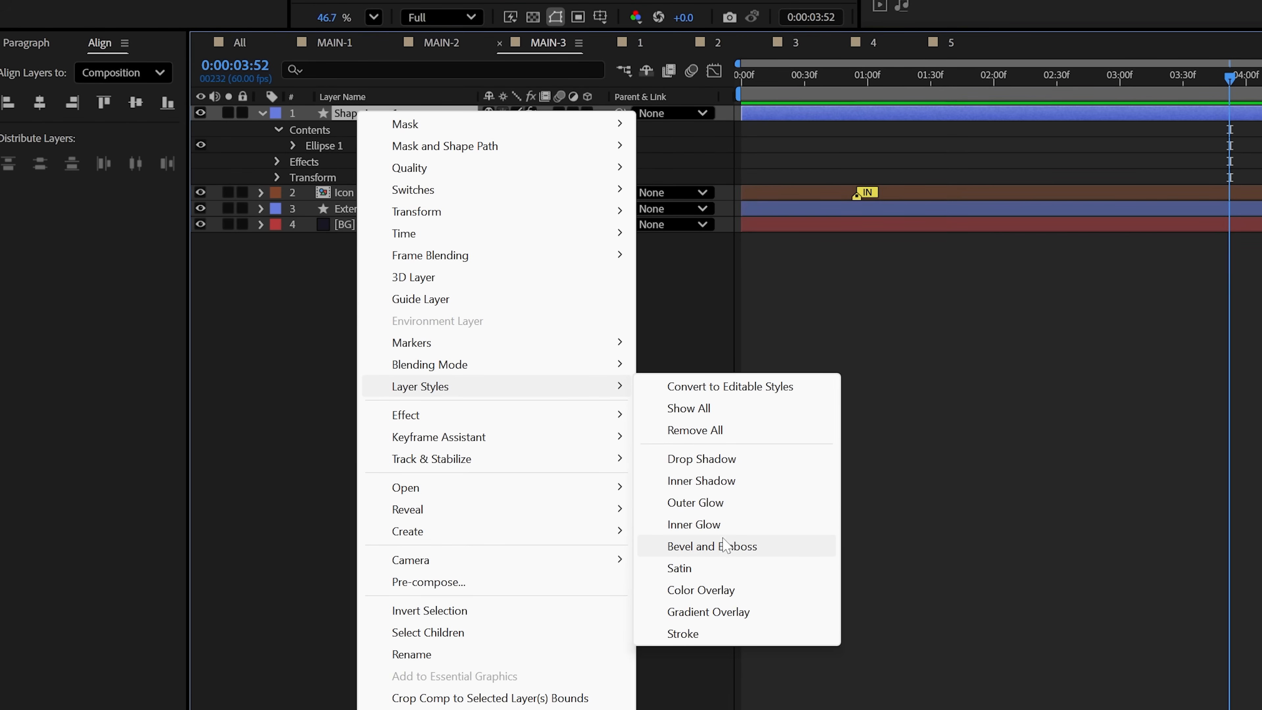
{"action": "left_click", "coordinate": [711, 545]}
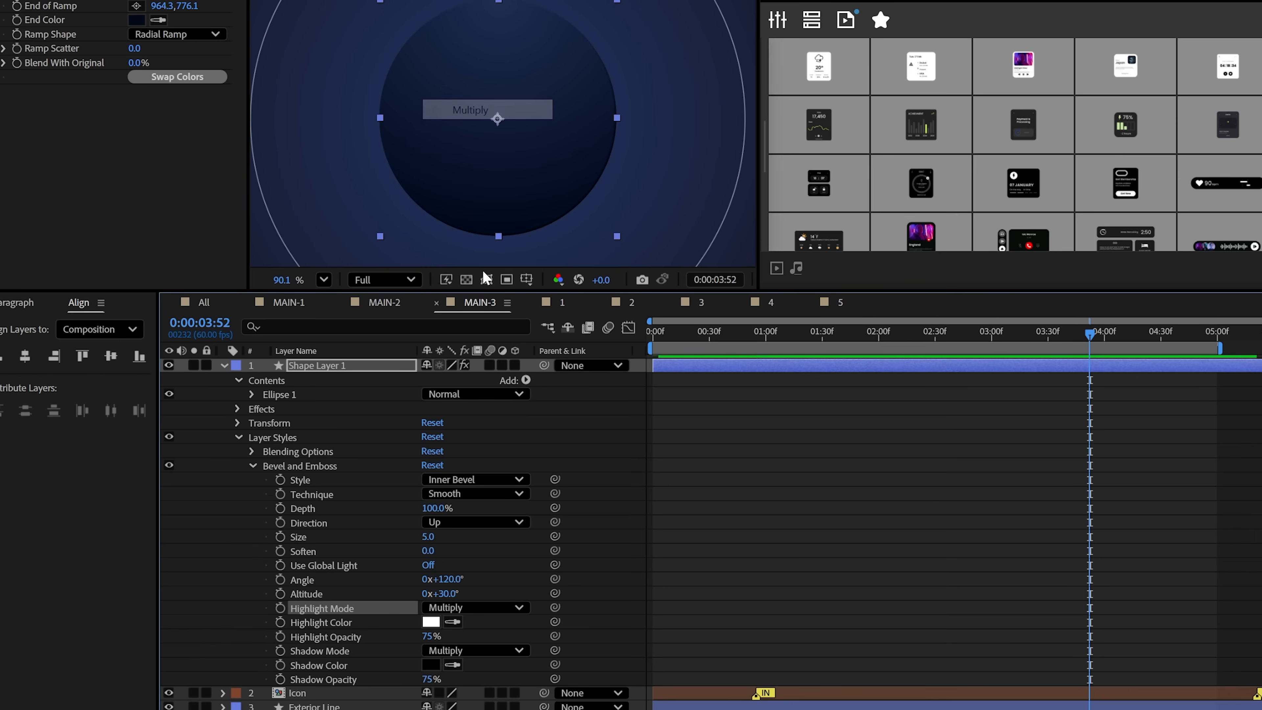
{"action": "left_click", "coordinate": [430, 622]}
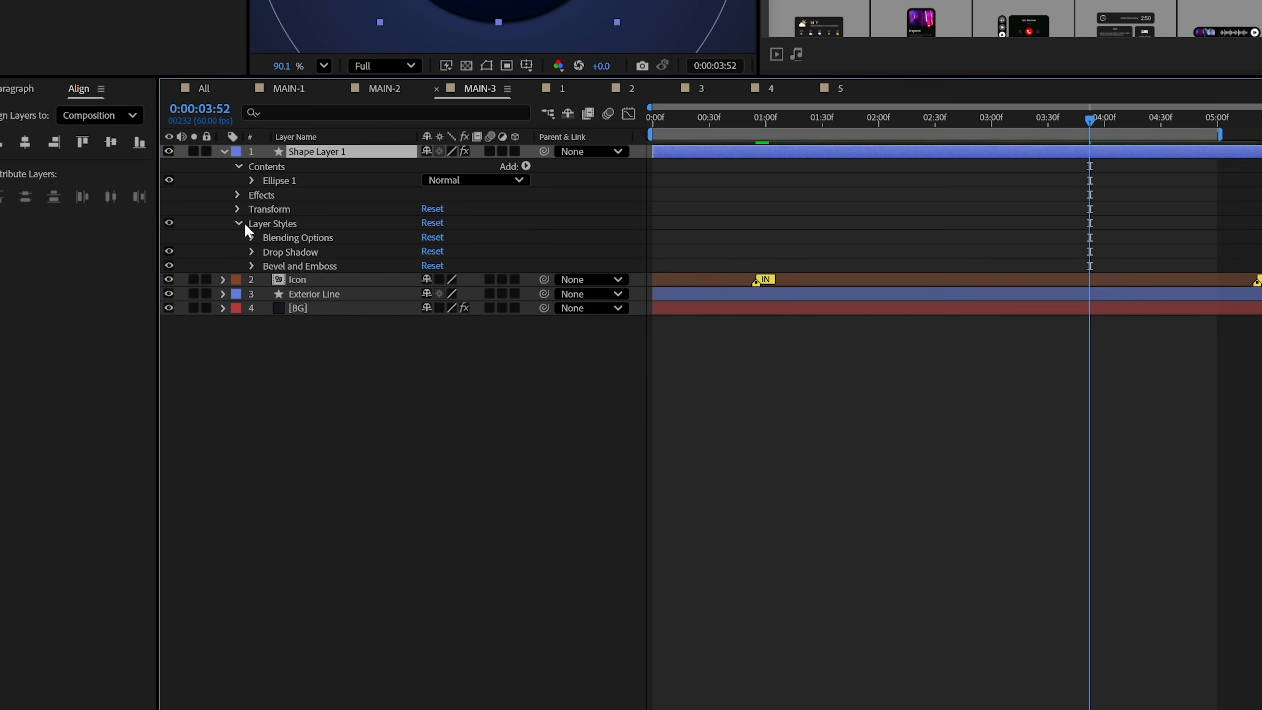
{"action": "left_click", "coordinate": [251, 251]}
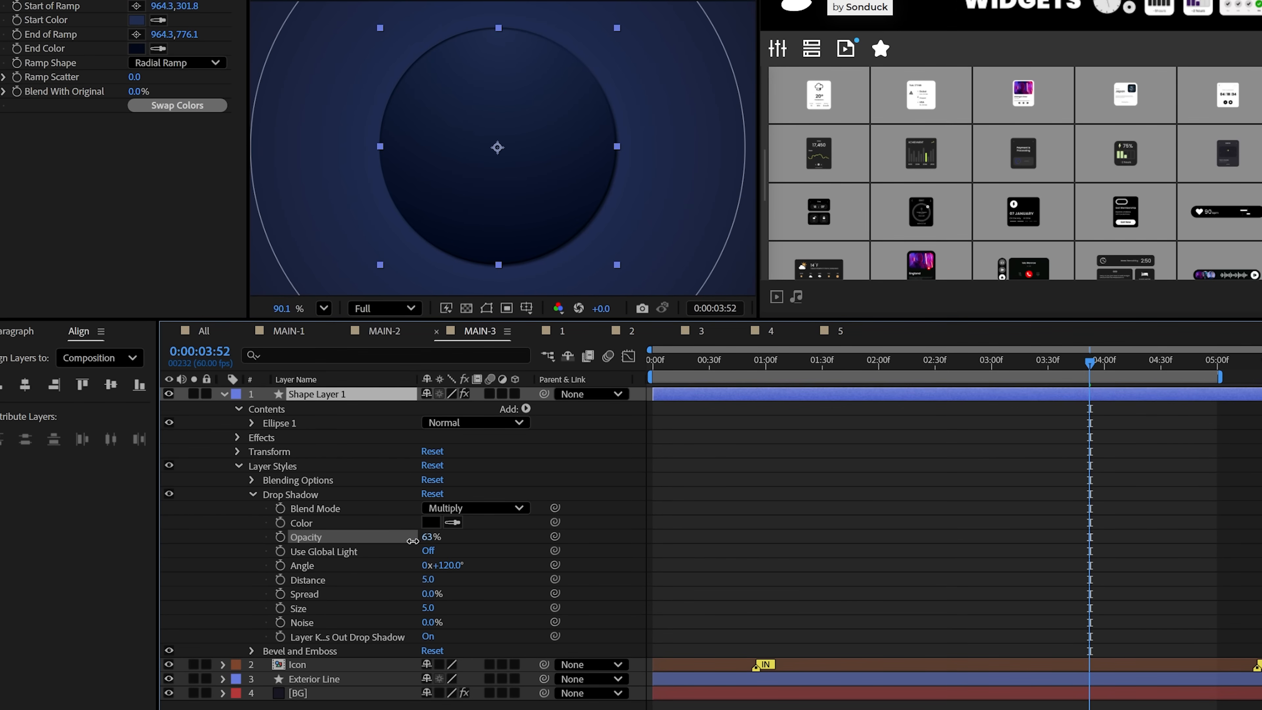
{"action": "double_click", "coordinate": [318, 394]}
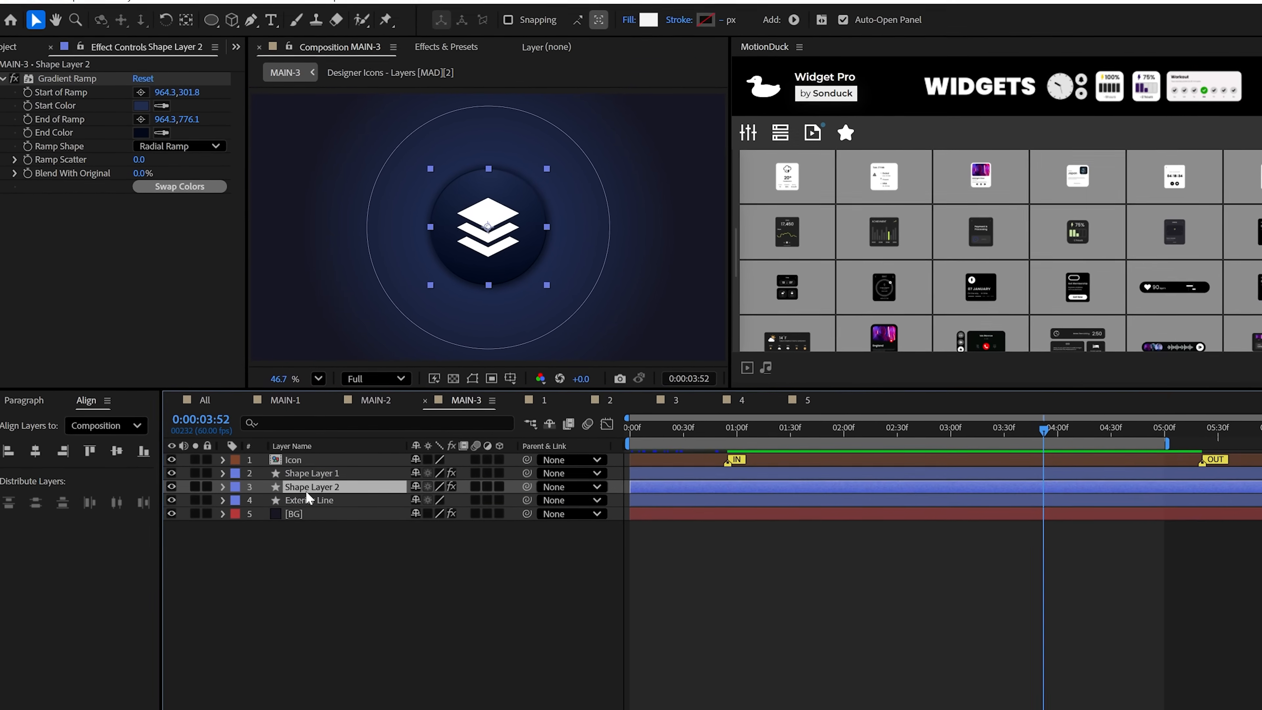
Set Shape Layer 2's fill and stroke to form a thin blue rim around the circle
{"action": "left_click", "coordinate": [223, 487]}
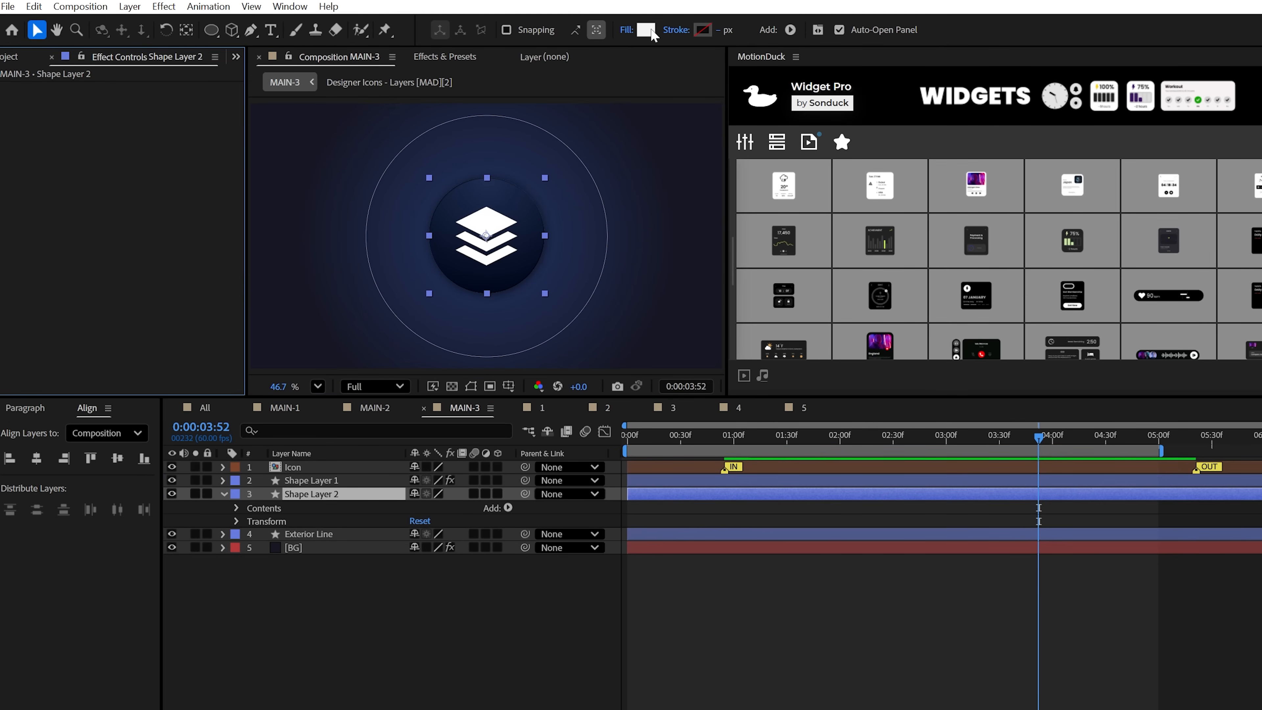
{"action": "left_click", "coordinate": [646, 30]}
{"action": "type", "text": "Stroke"}
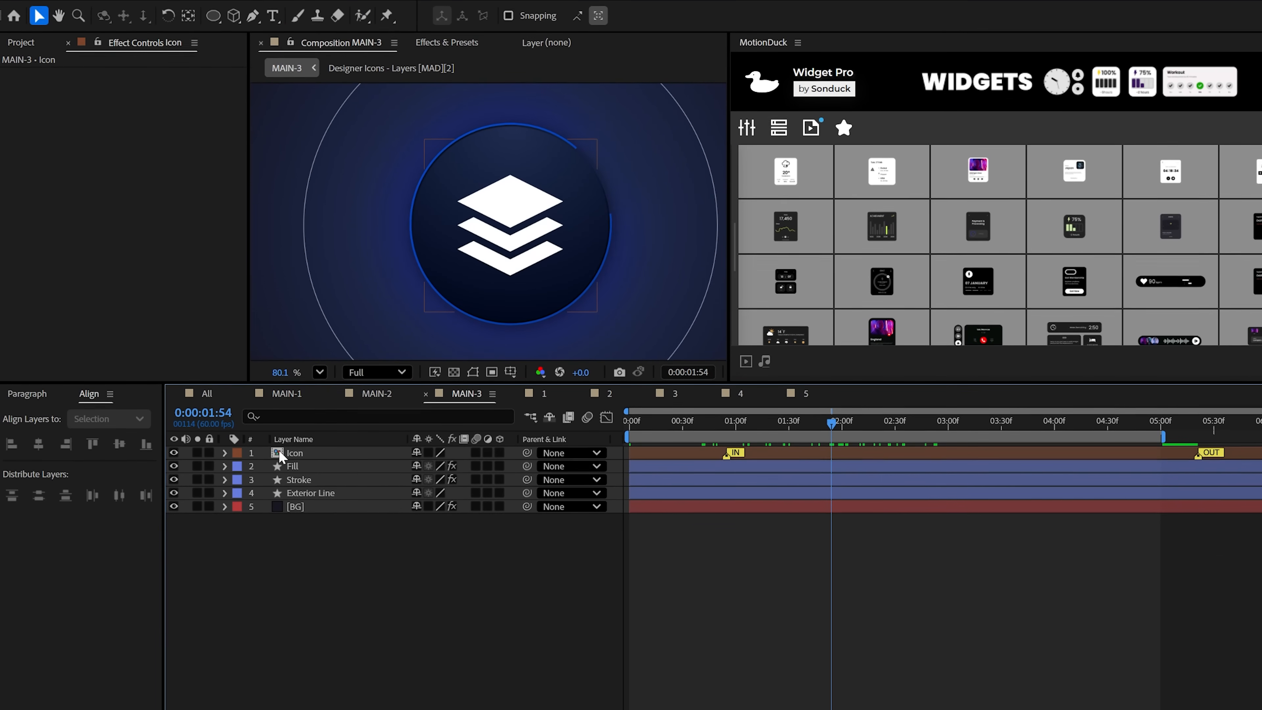
Add a Gradient Overlay to the Icon layer with light-to-dark blue stops
{"action": "right_click", "coordinate": [291, 453]}
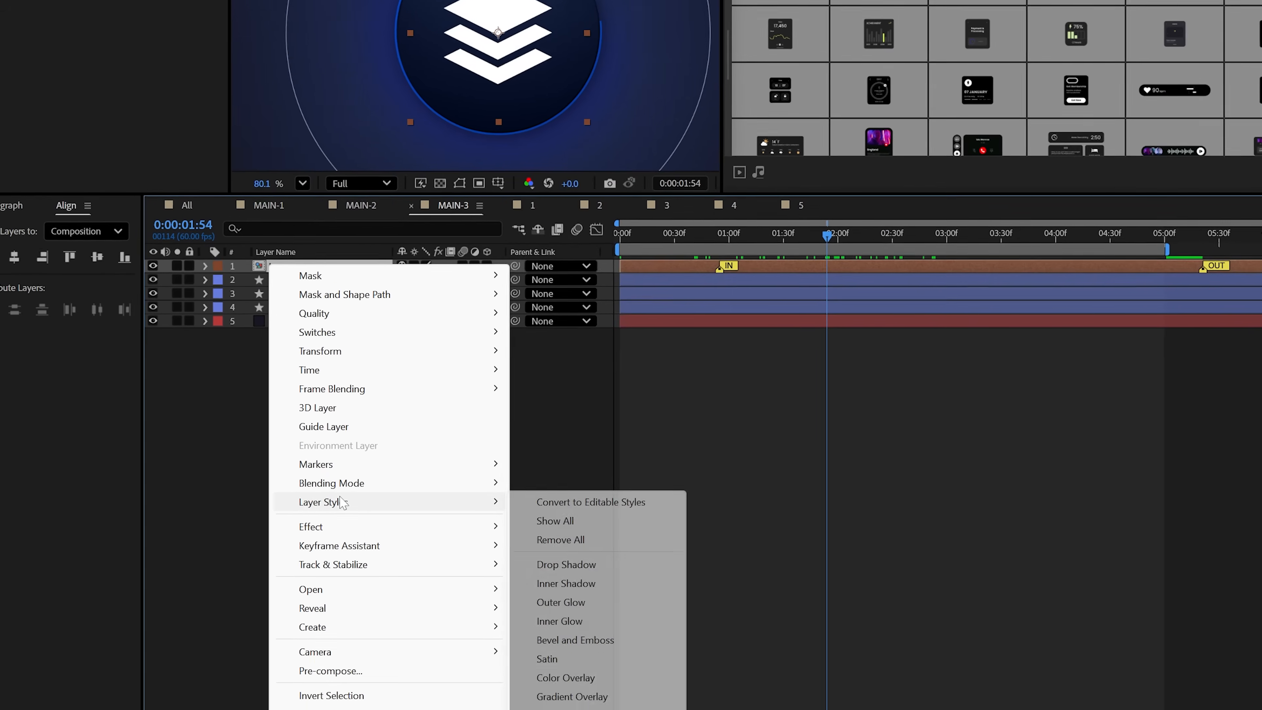
{"action": "left_click", "coordinate": [574, 696]}
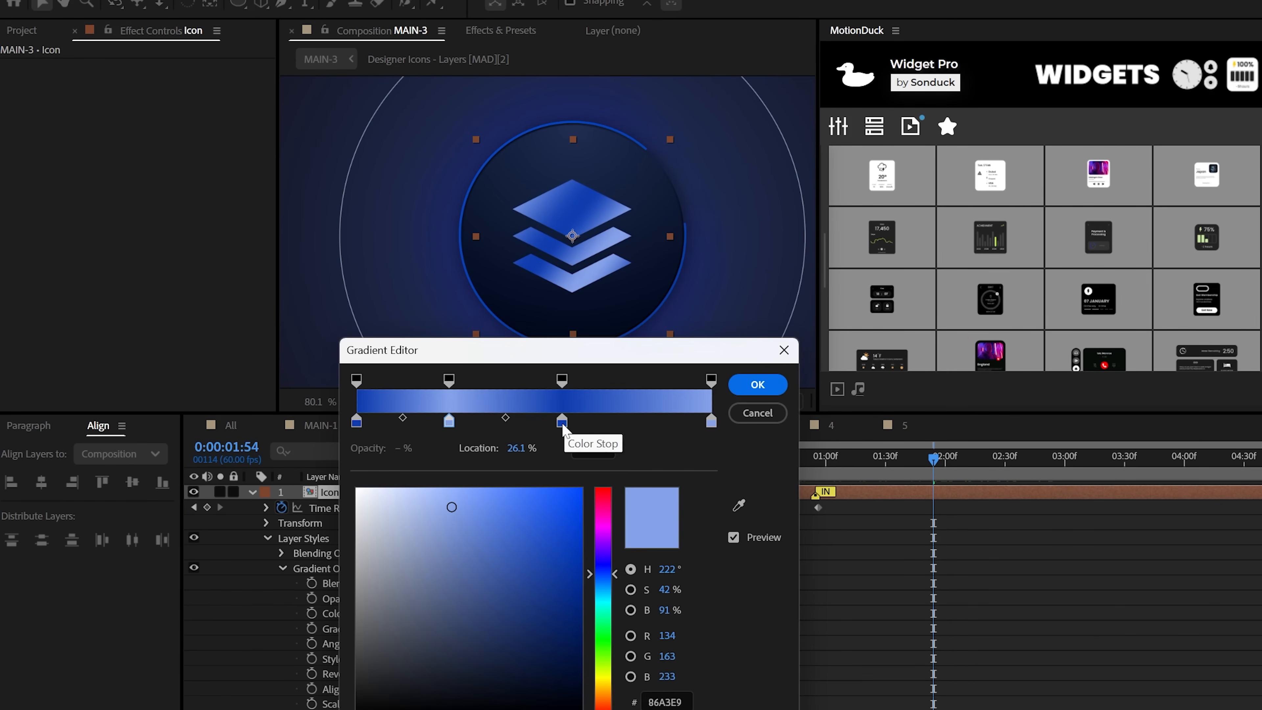
{"action": "left_click", "coordinate": [756, 384]}
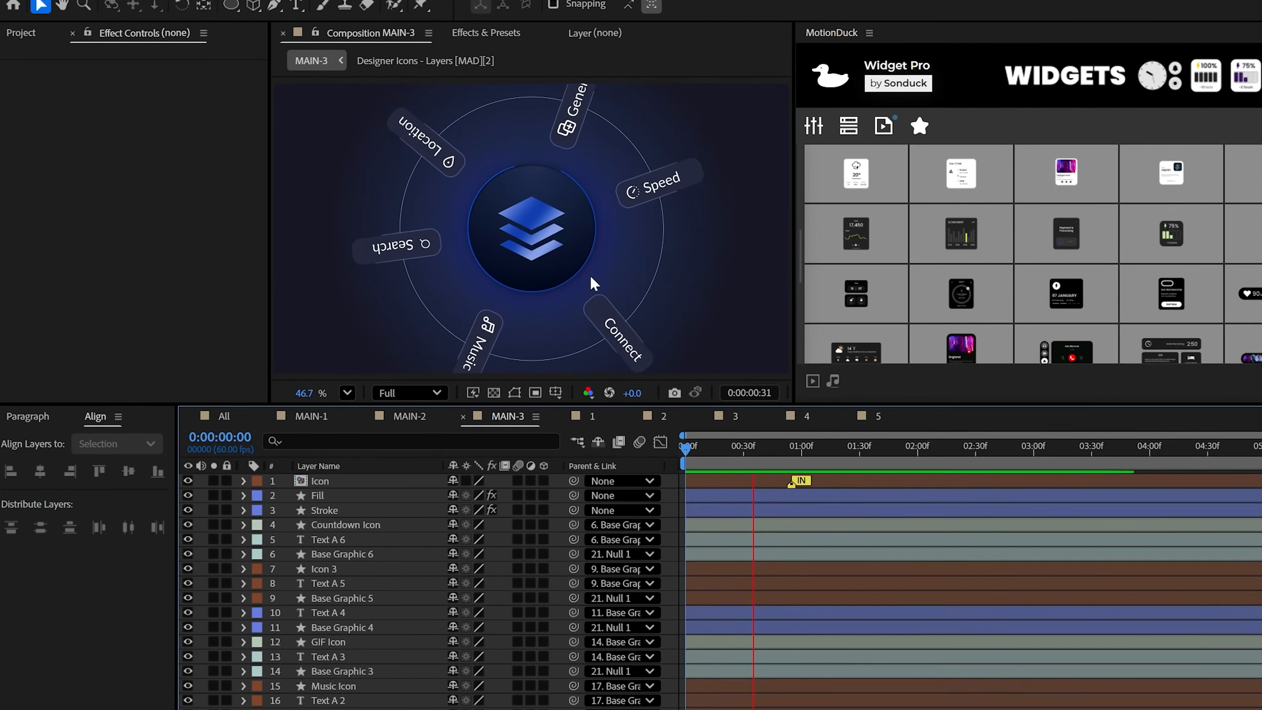
Create an adjustment layer and apply CC Vignette to it over the composition
{"action": "left_click", "coordinate": [114, 5]}
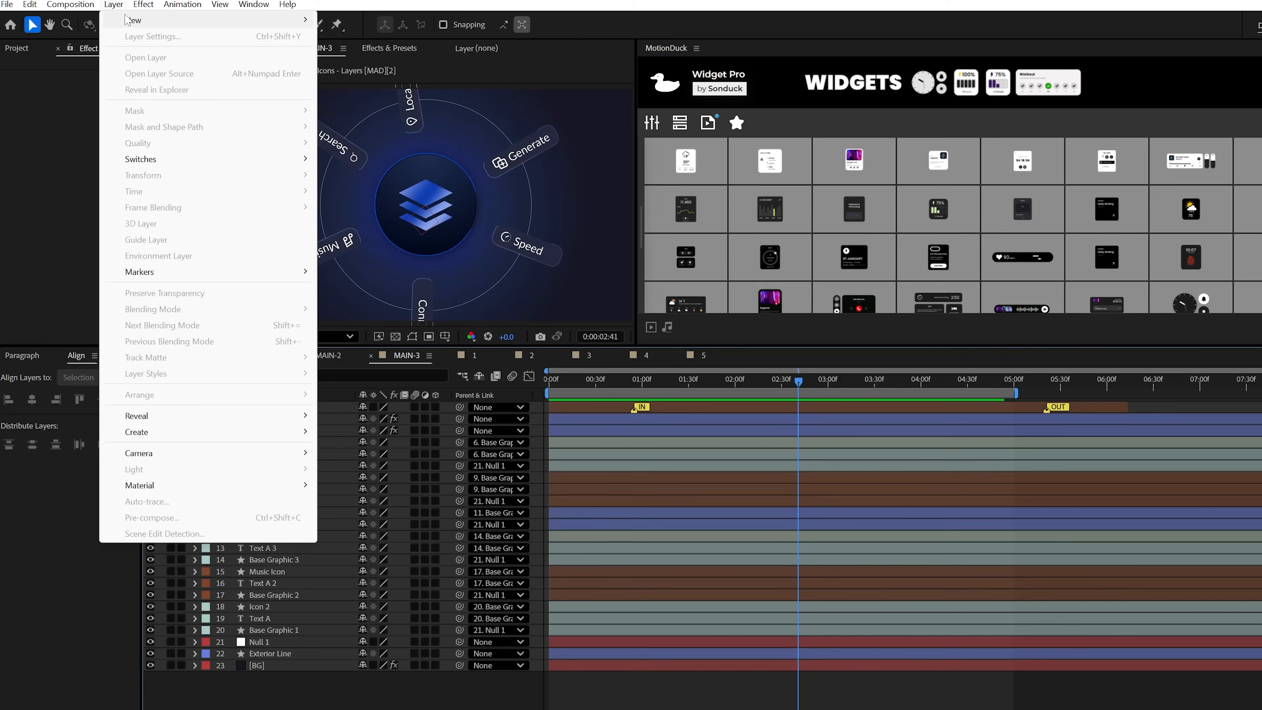
{"action": "left_click", "coordinate": [137, 19]}
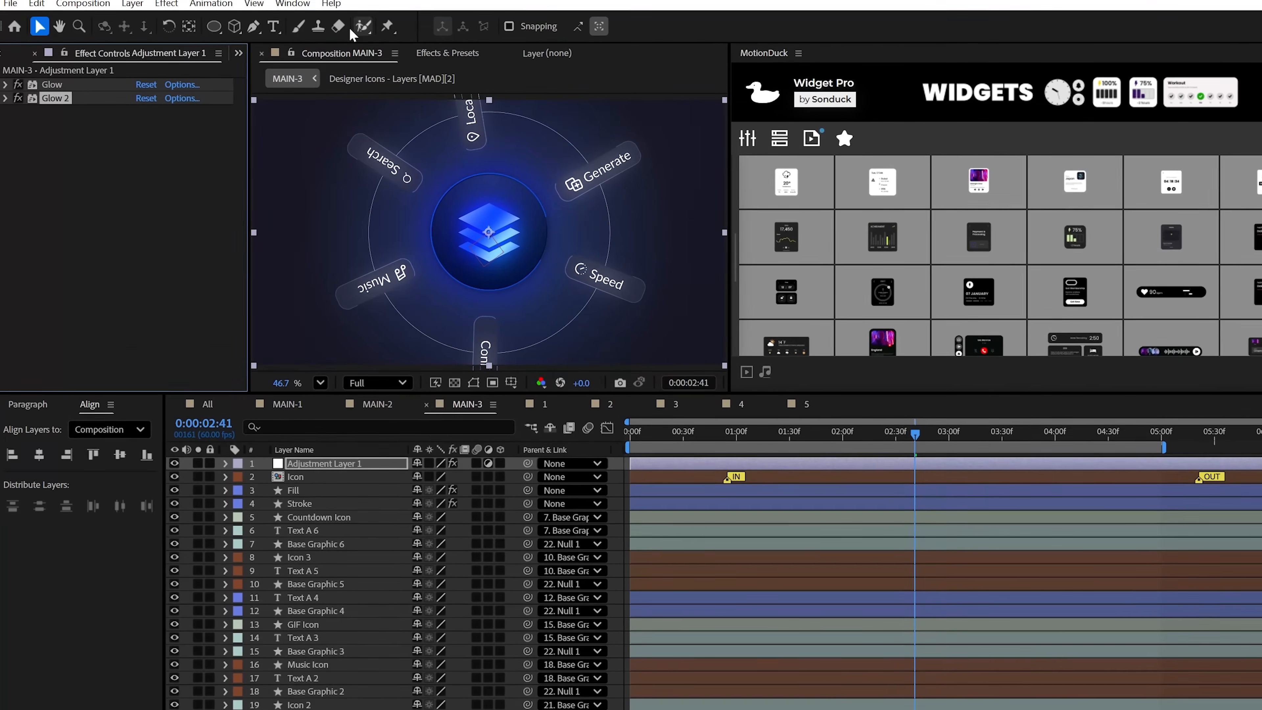
{"action": "type", "text": "CCVi"}
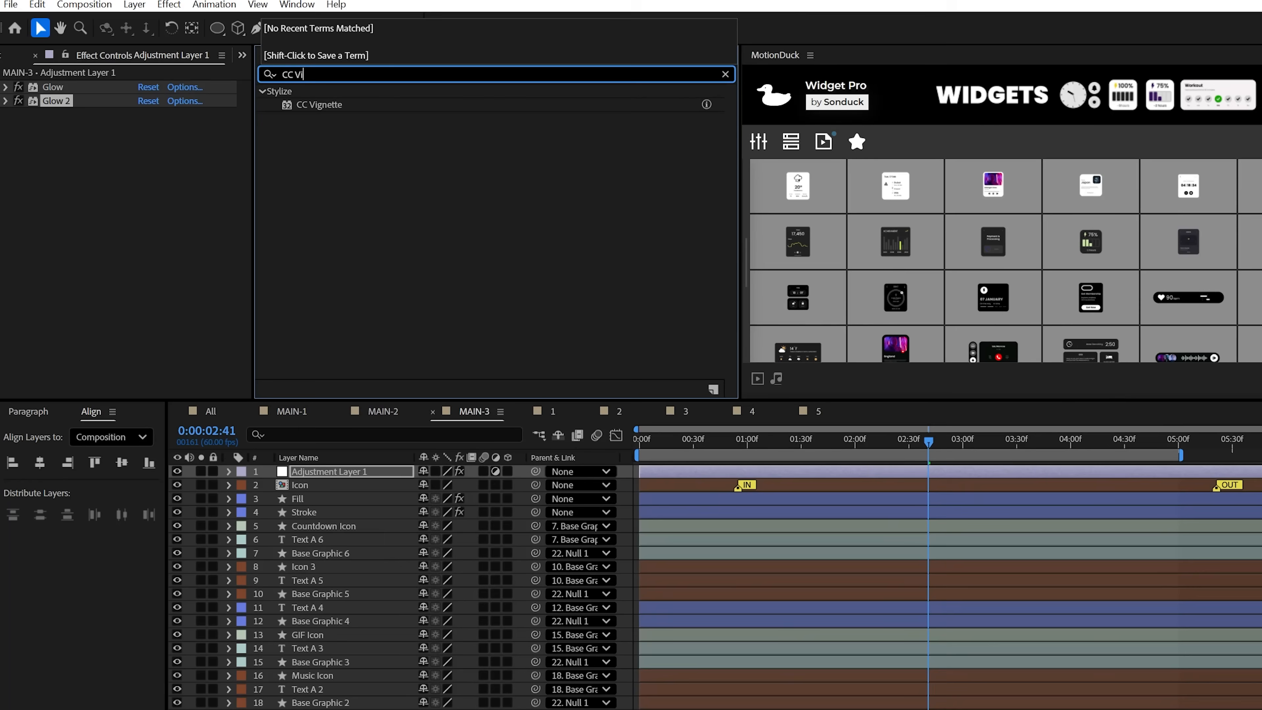
{"action": "left_click", "coordinate": [319, 104]}
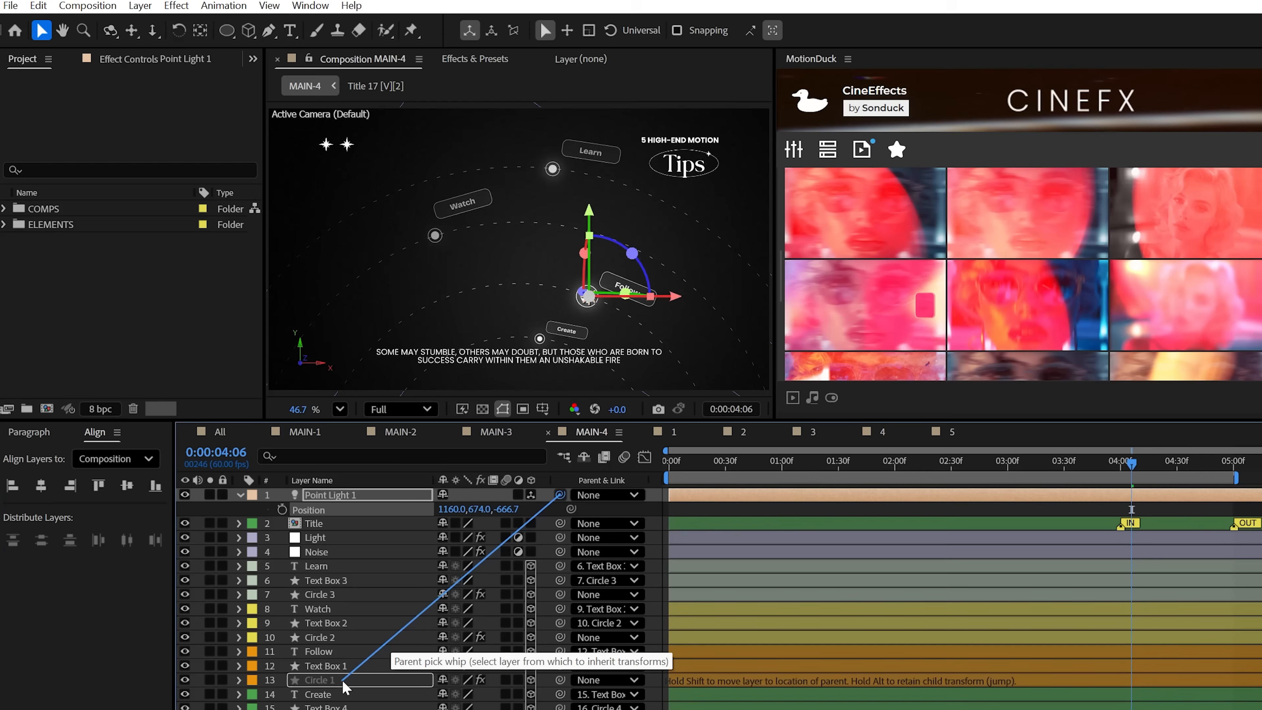
Parent Point Light 1 to Circle 1 and reveal its transform and light options
{"action": "left_click_drag", "start_coordinate": [561, 495], "coordinate": [347, 680]}
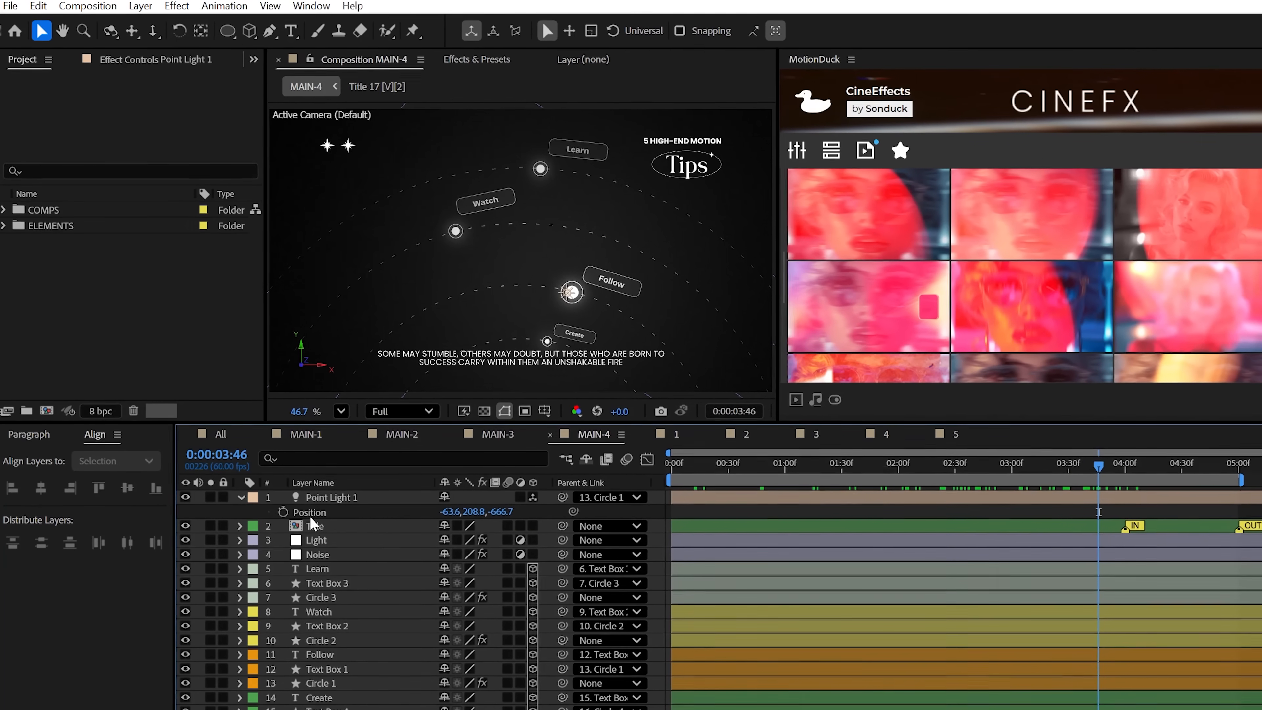
{"action": "left_click", "coordinate": [240, 496]}
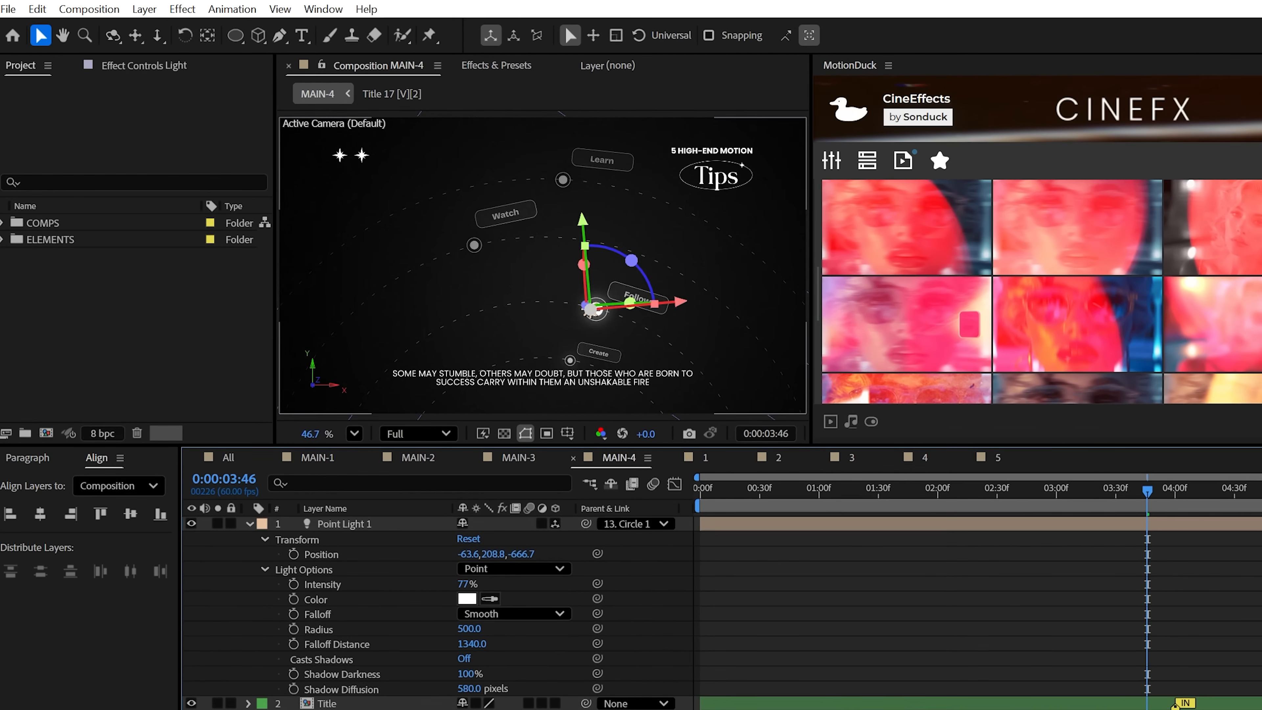
{"action": "type", "text": "CC Vi"}
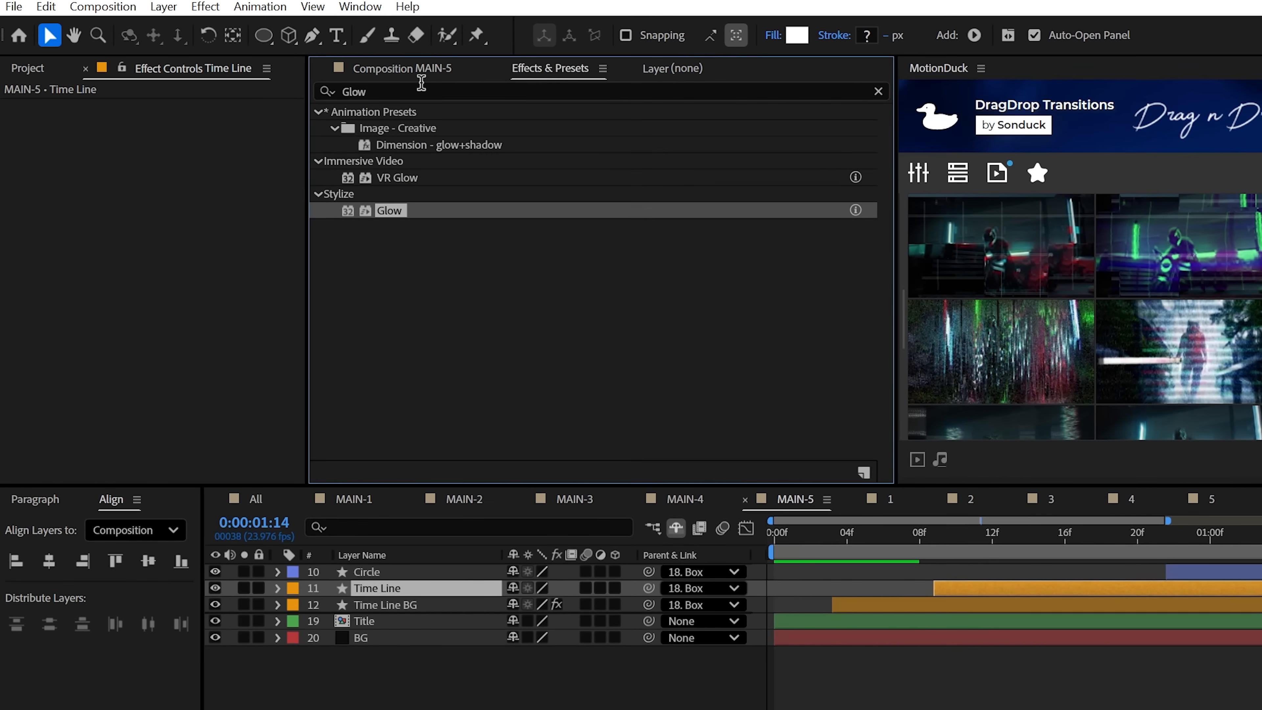
Apply Gaussian Blur to Time Line and give its Drop Shadow an orange colour
{"action": "type", "text": "Gau"}
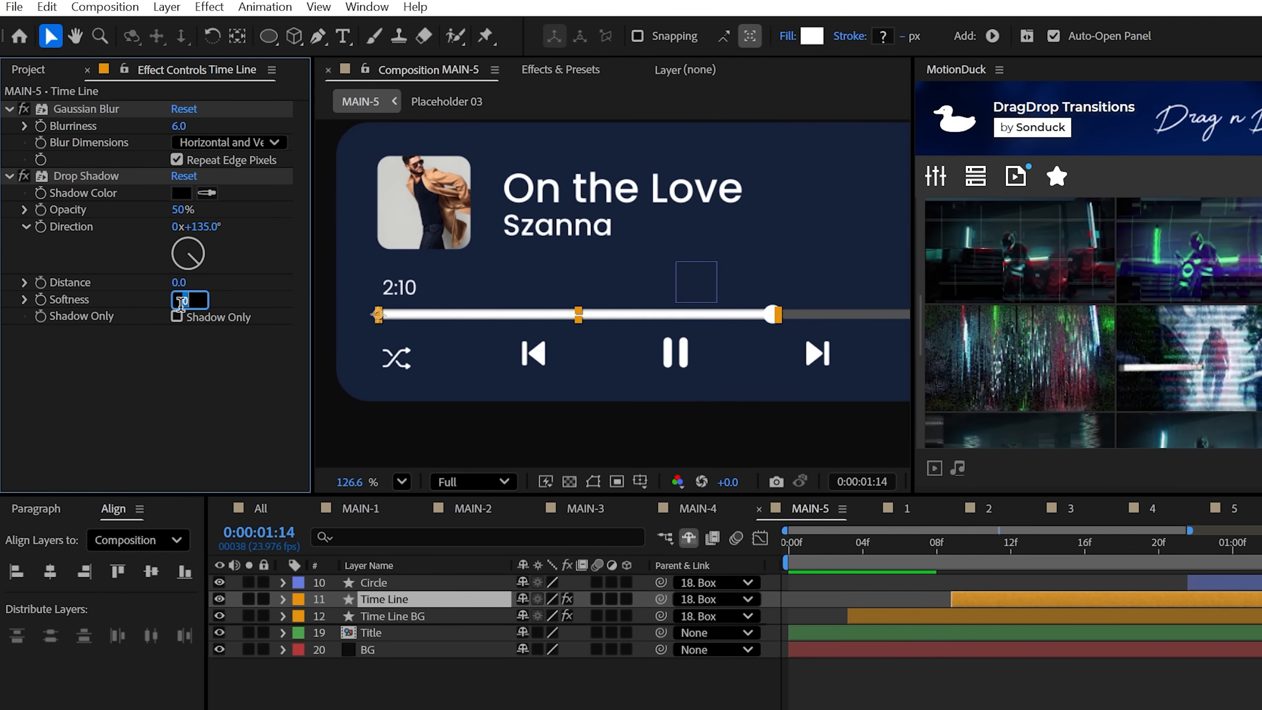
{"action": "left_click", "coordinate": [183, 192]}
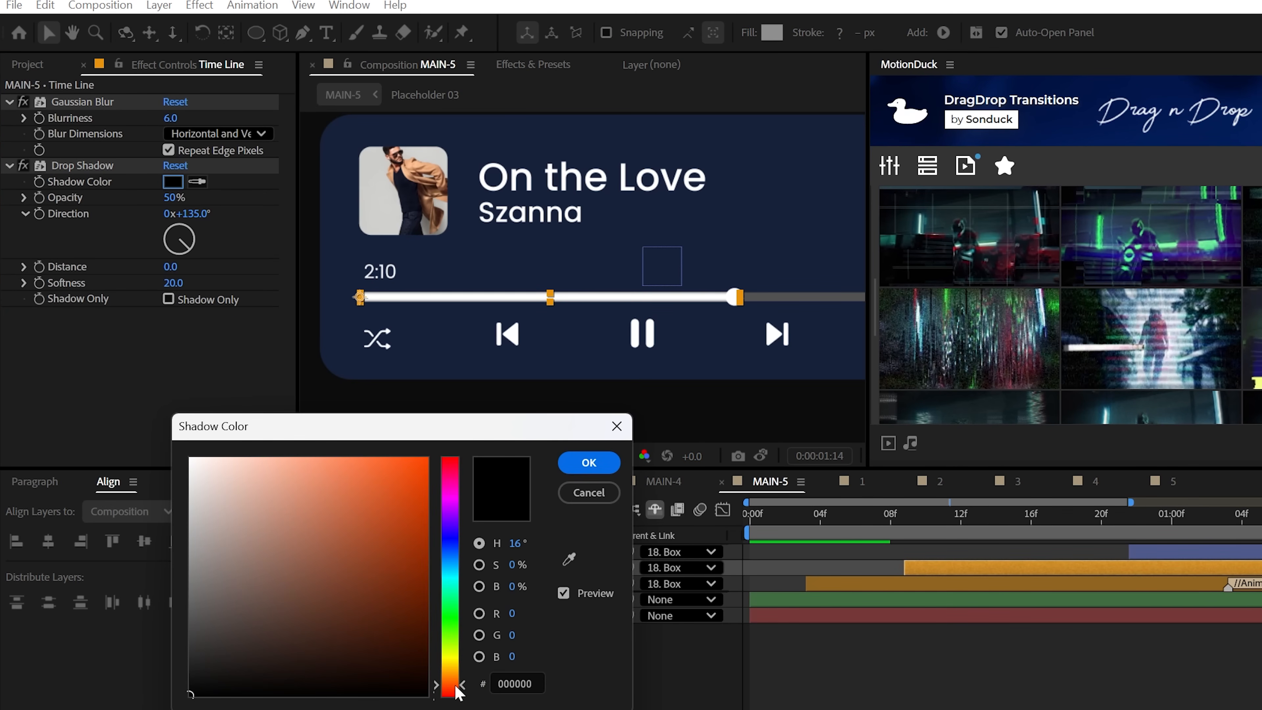
{"action": "left_click", "coordinate": [587, 463]}
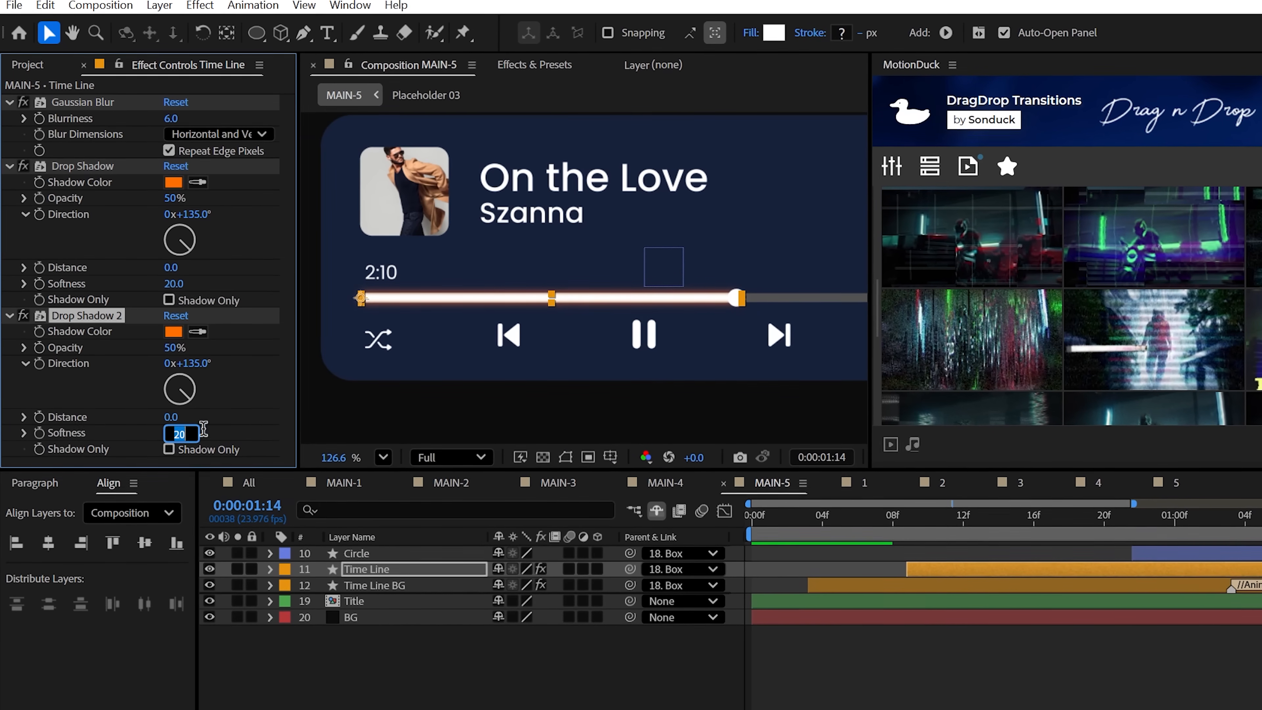
Apply Glow with A & B Colors and Sawtooth B>A looping to the Time Line layer
{"action": "type", "text": "Glo"}
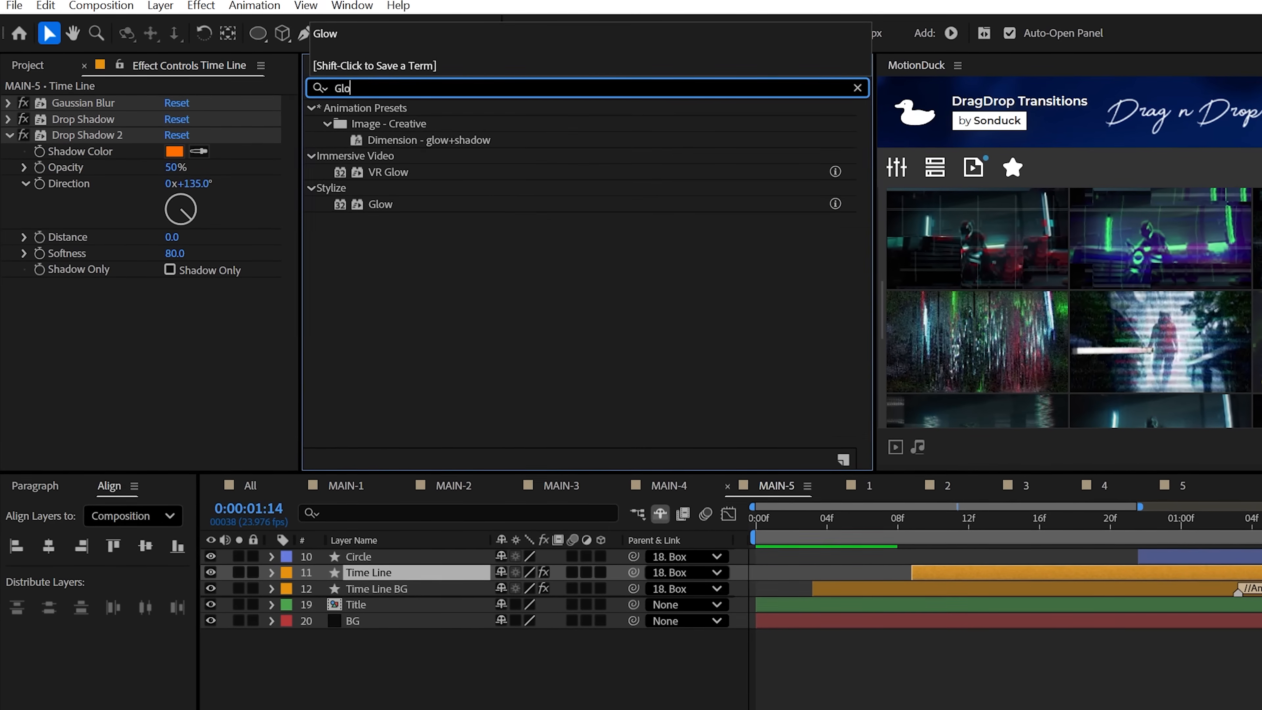
{"action": "double_click", "coordinate": [380, 203]}
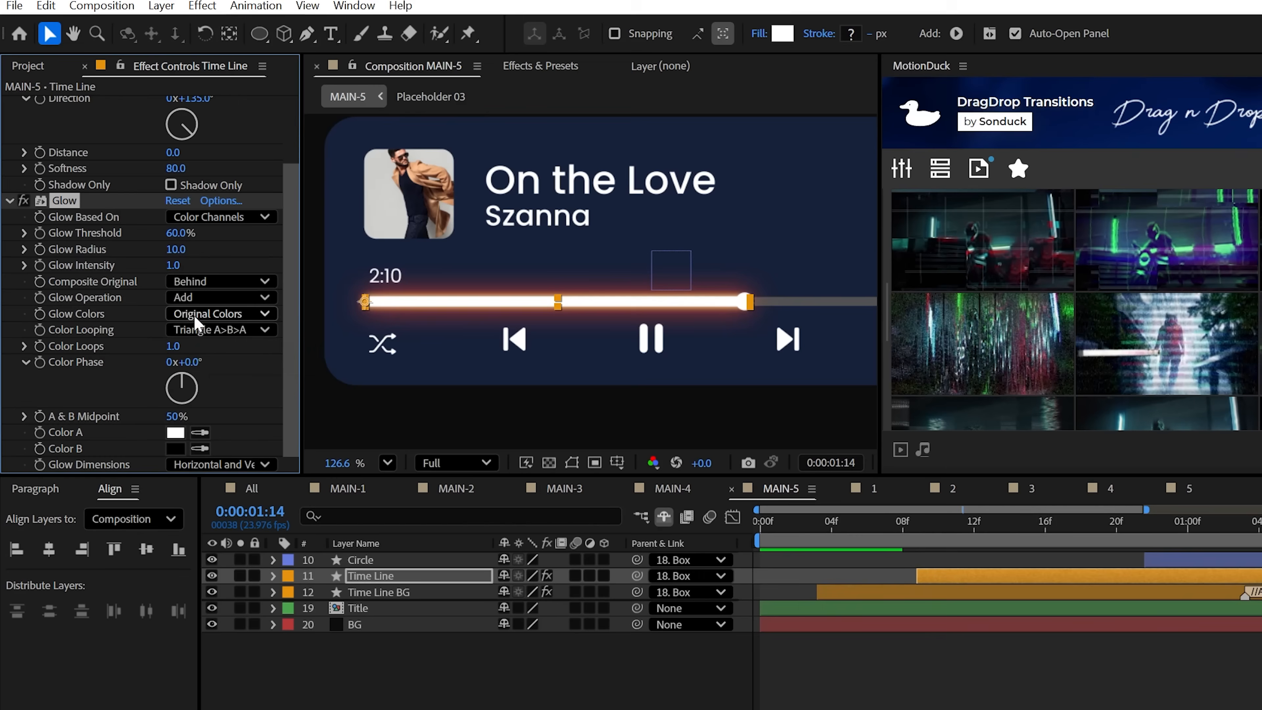
{"action": "left_click", "coordinate": [222, 331]}
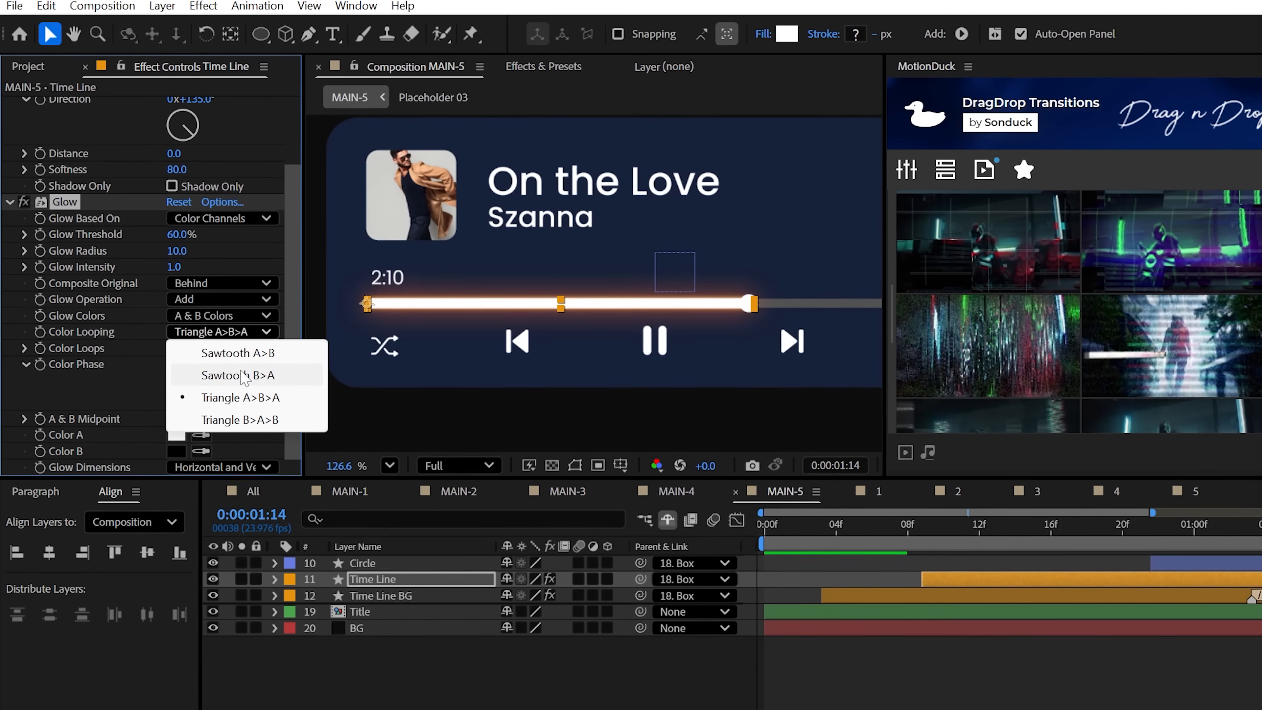
{"action": "left_click", "coordinate": [232, 375]}
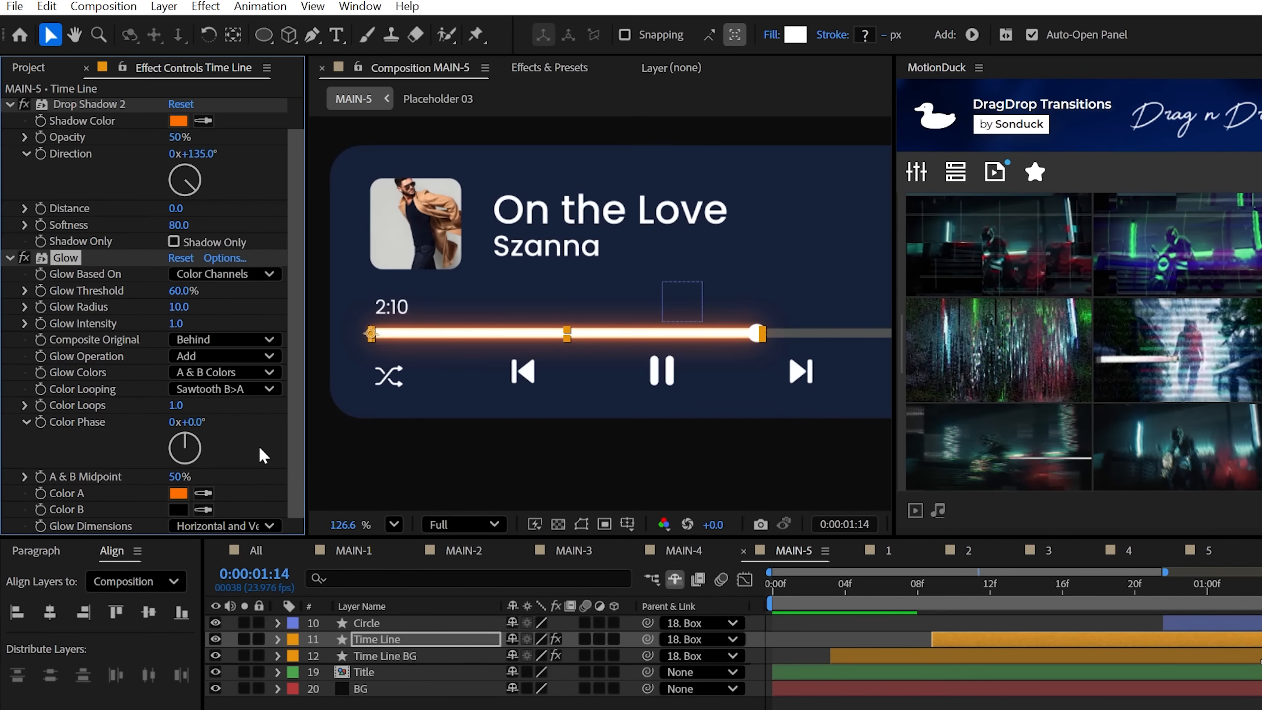
{"action": "scroll", "scroll_direction": "down", "scroll_amount": 3}
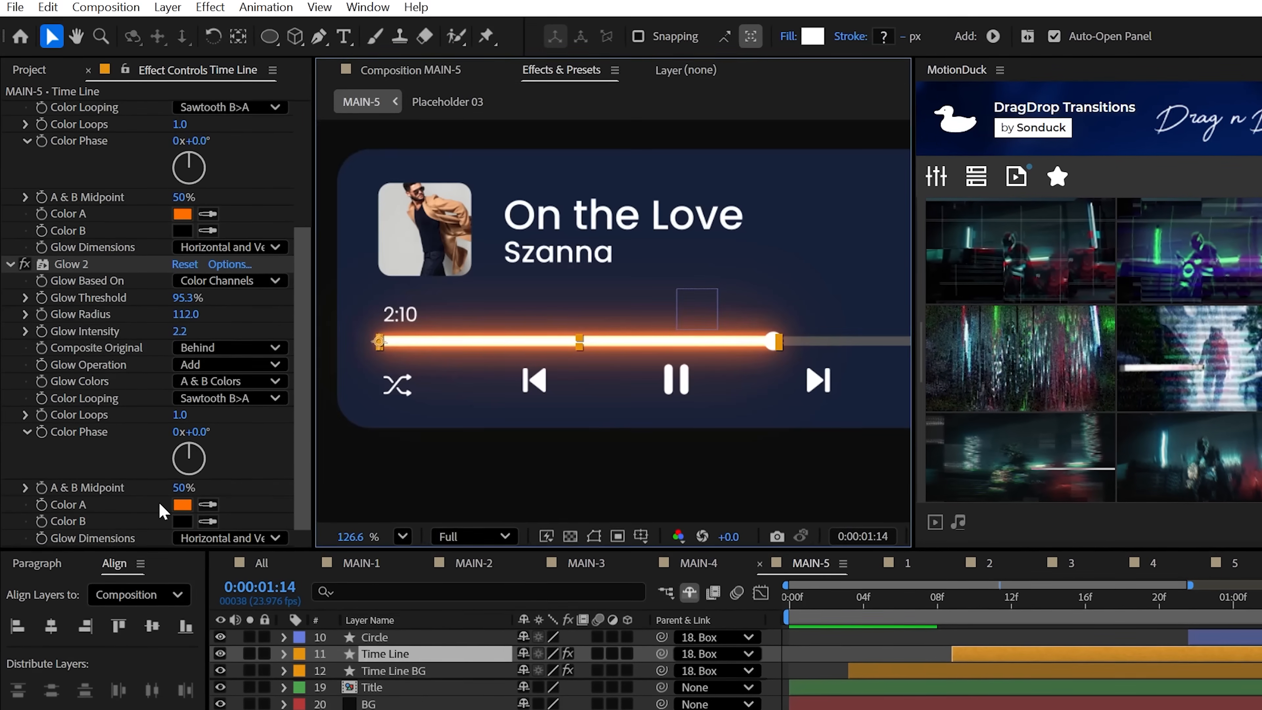
{"action": "scroll", "scroll_direction": "down", "scroll_amount": 3}
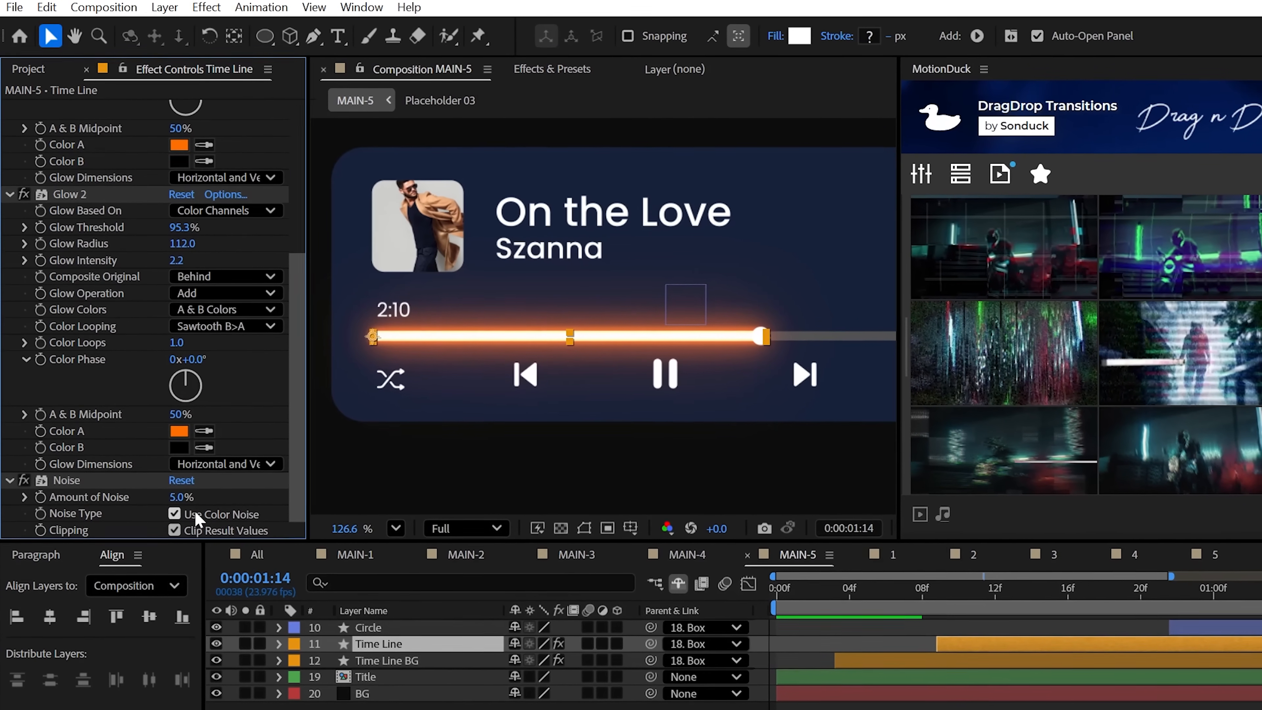